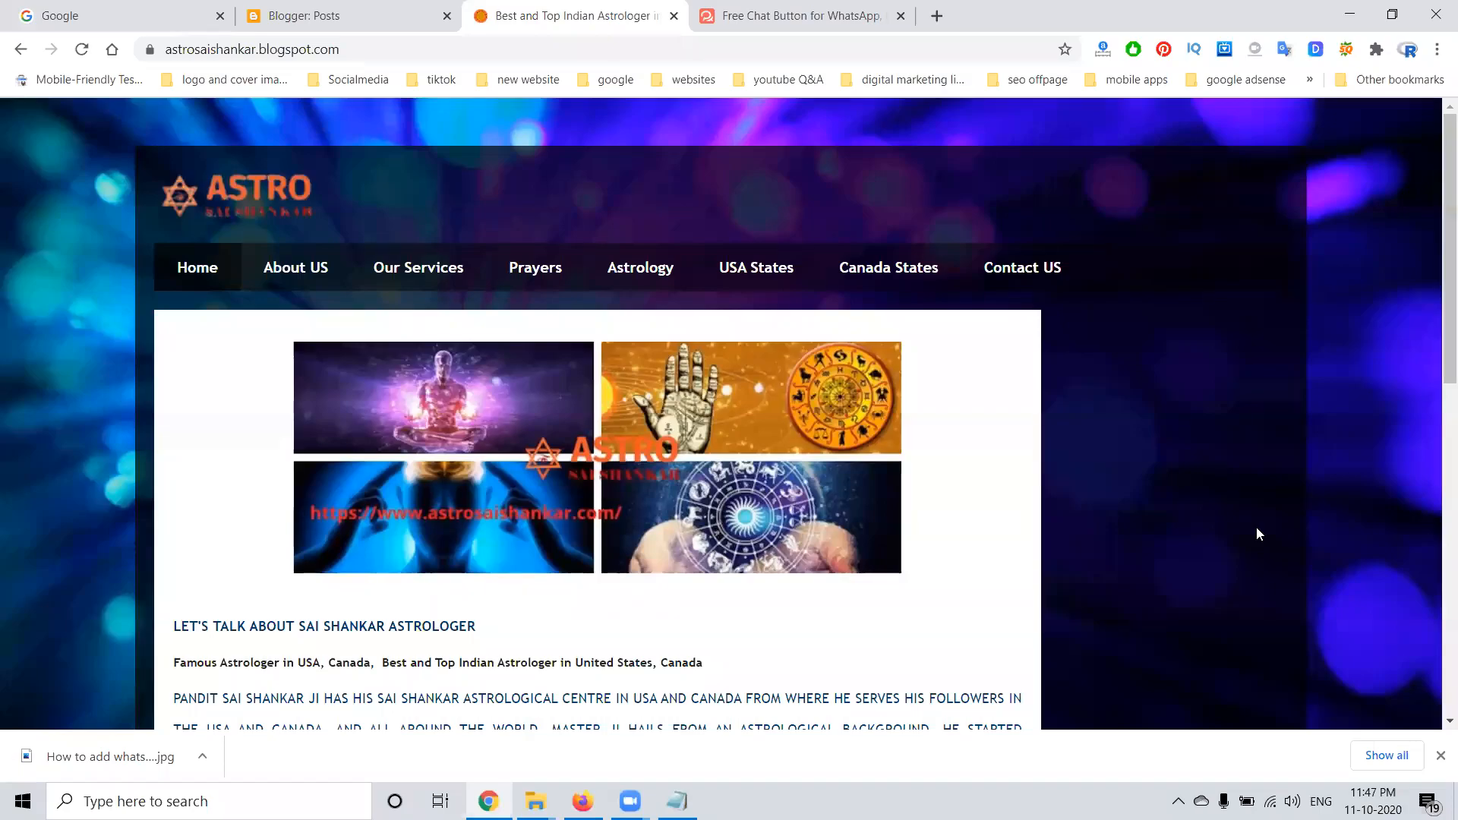
pyautogui.moveTo(965, 51)
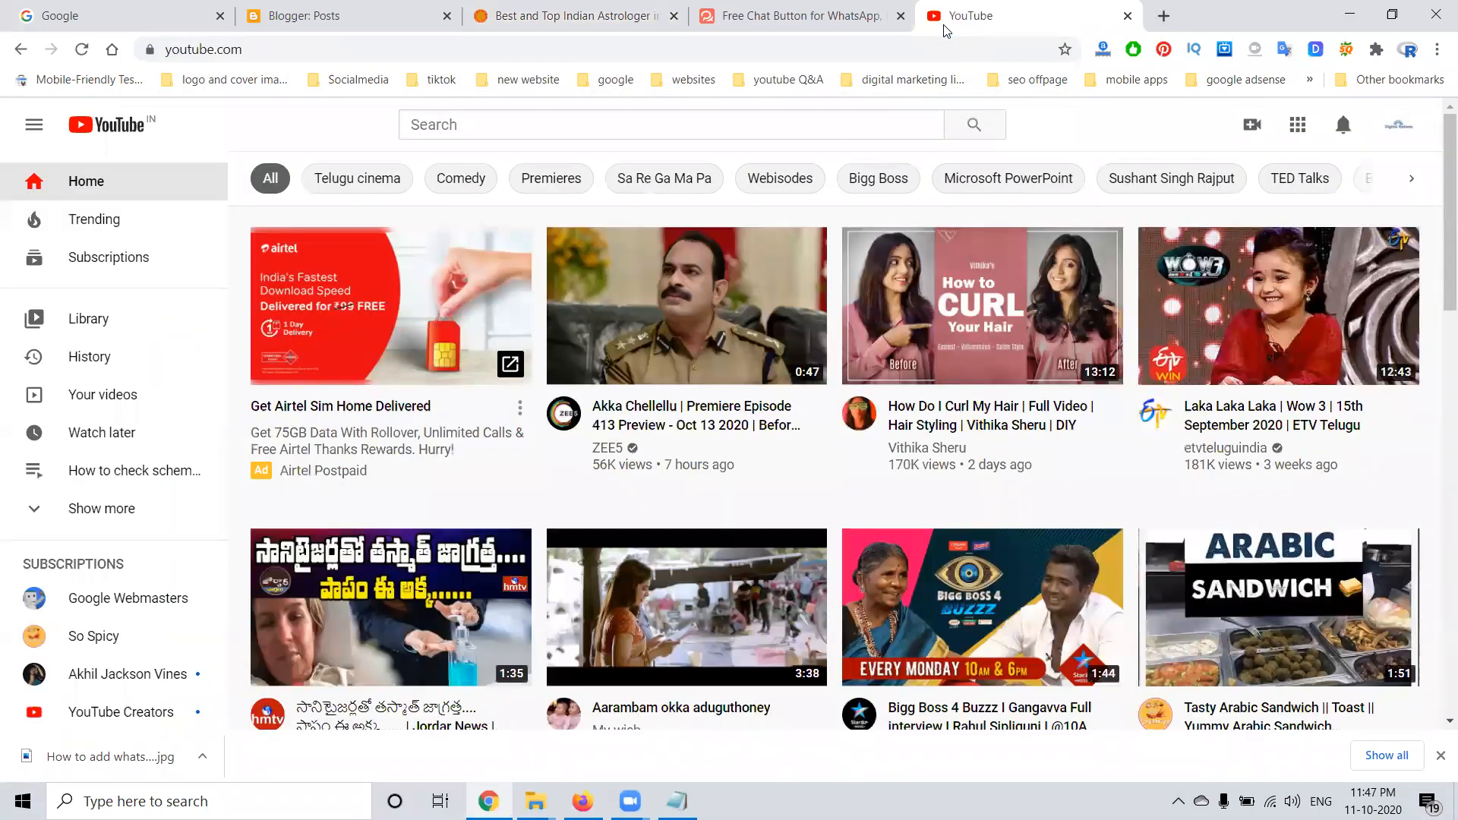
# Look through the open tabs and switch to the getbutton.io 'Free Chat Button for WhatsApp' page
pyautogui.click(100, 509)
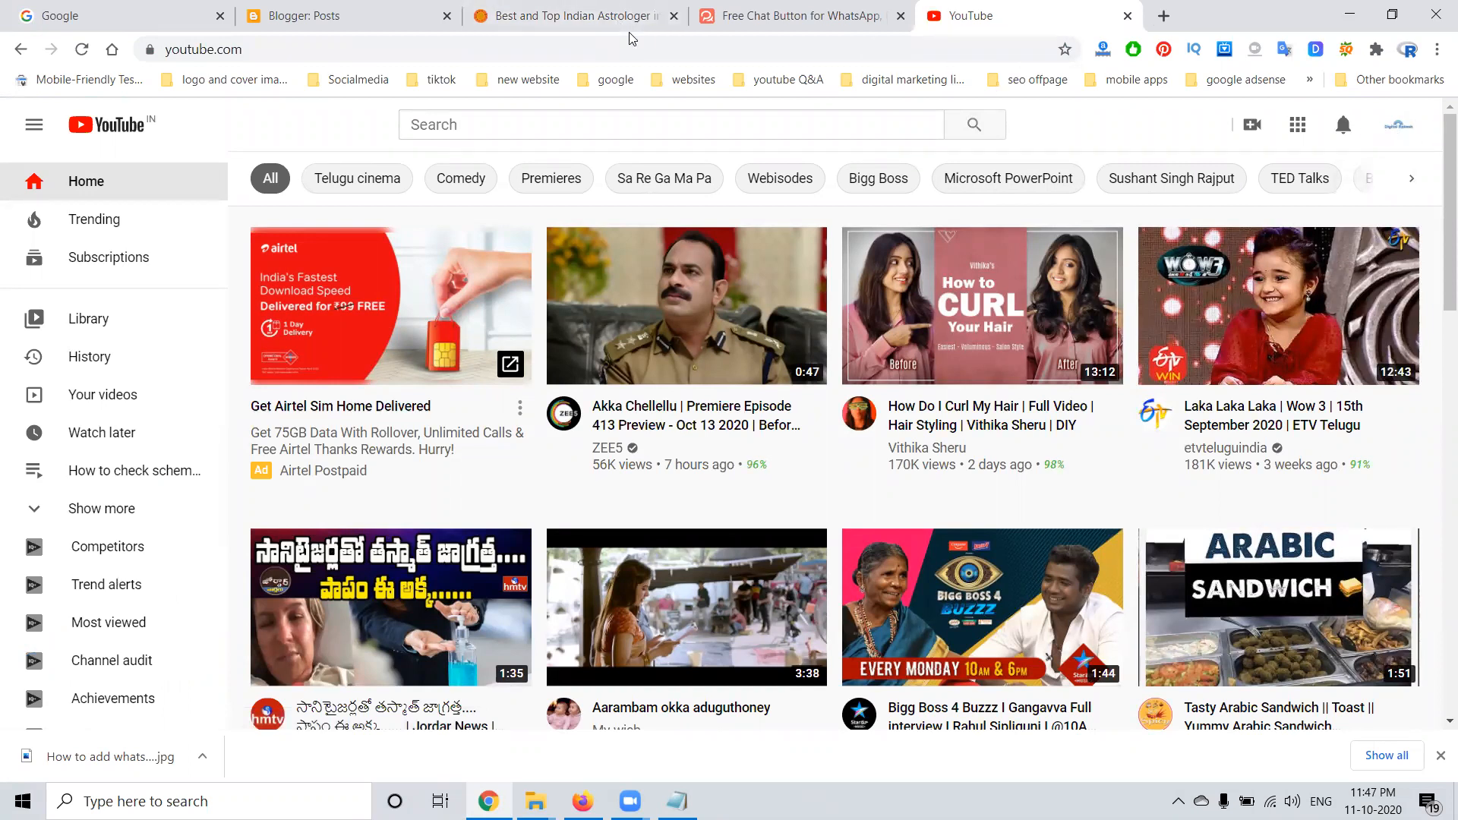
pyautogui.moveTo(567, 16)
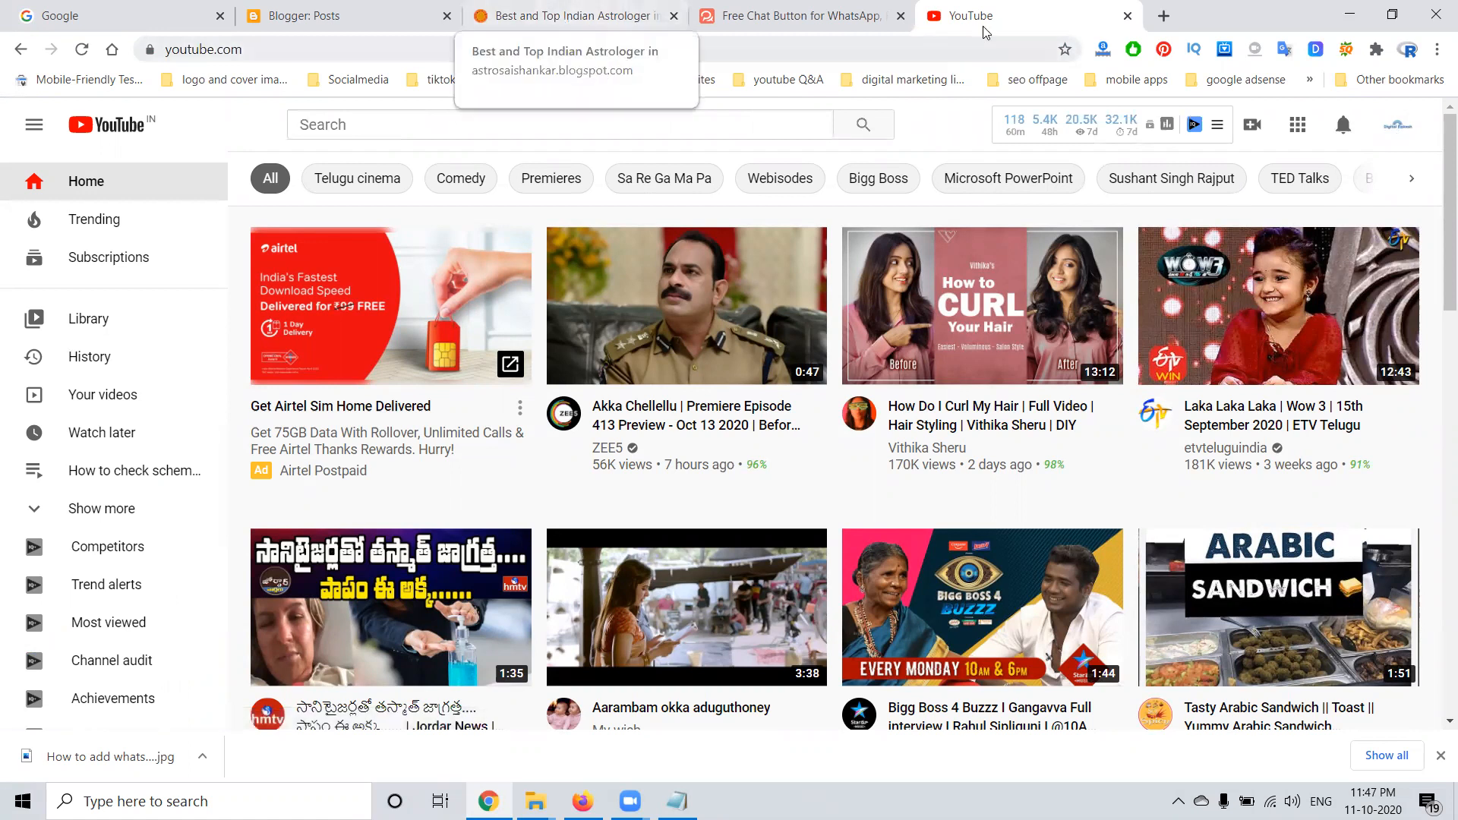
pyautogui.click(1163, 16)
pyautogui.write('rakeshtechsolutions.com')
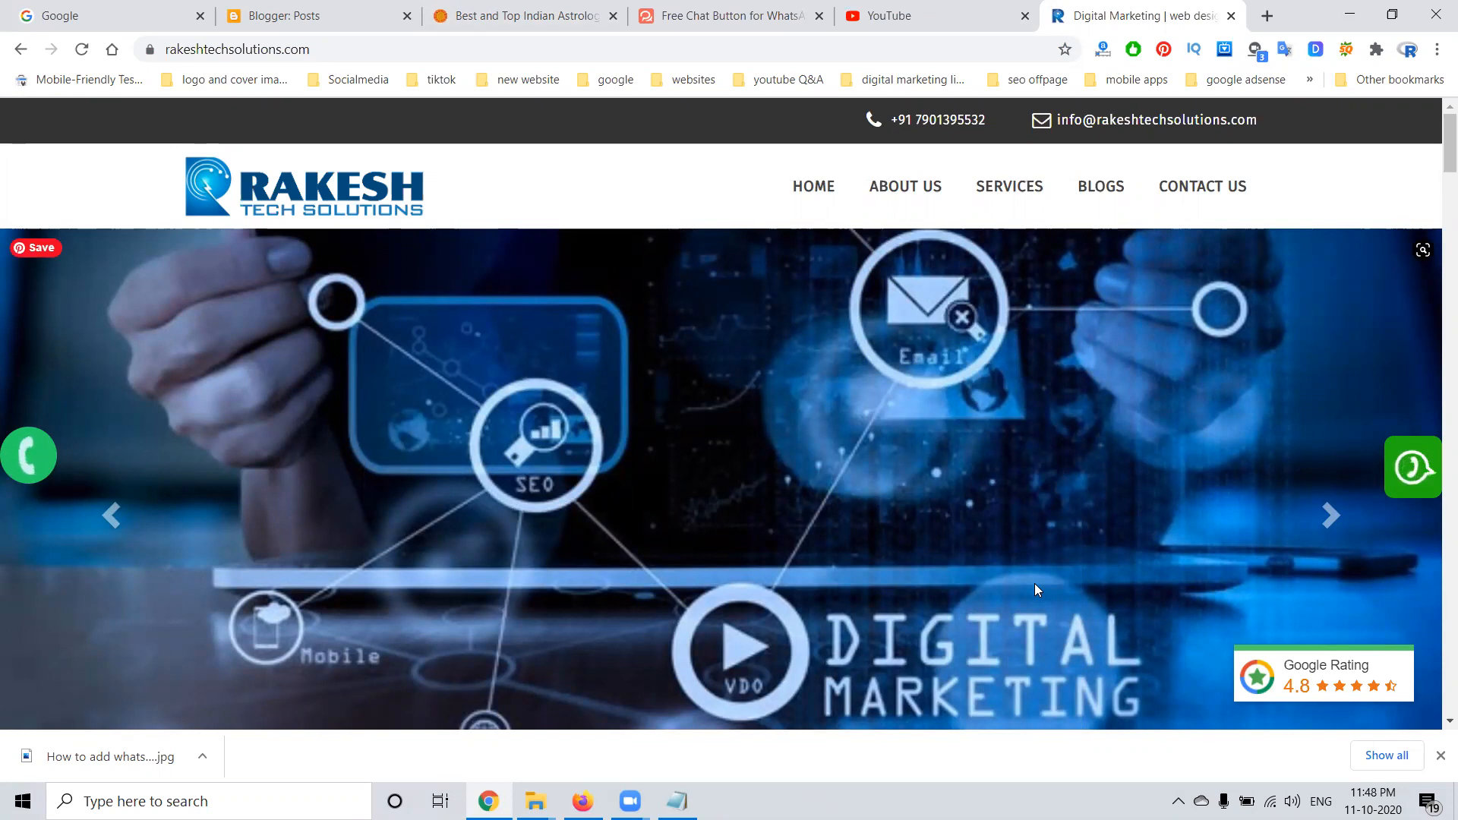
pyautogui.click(729, 16)
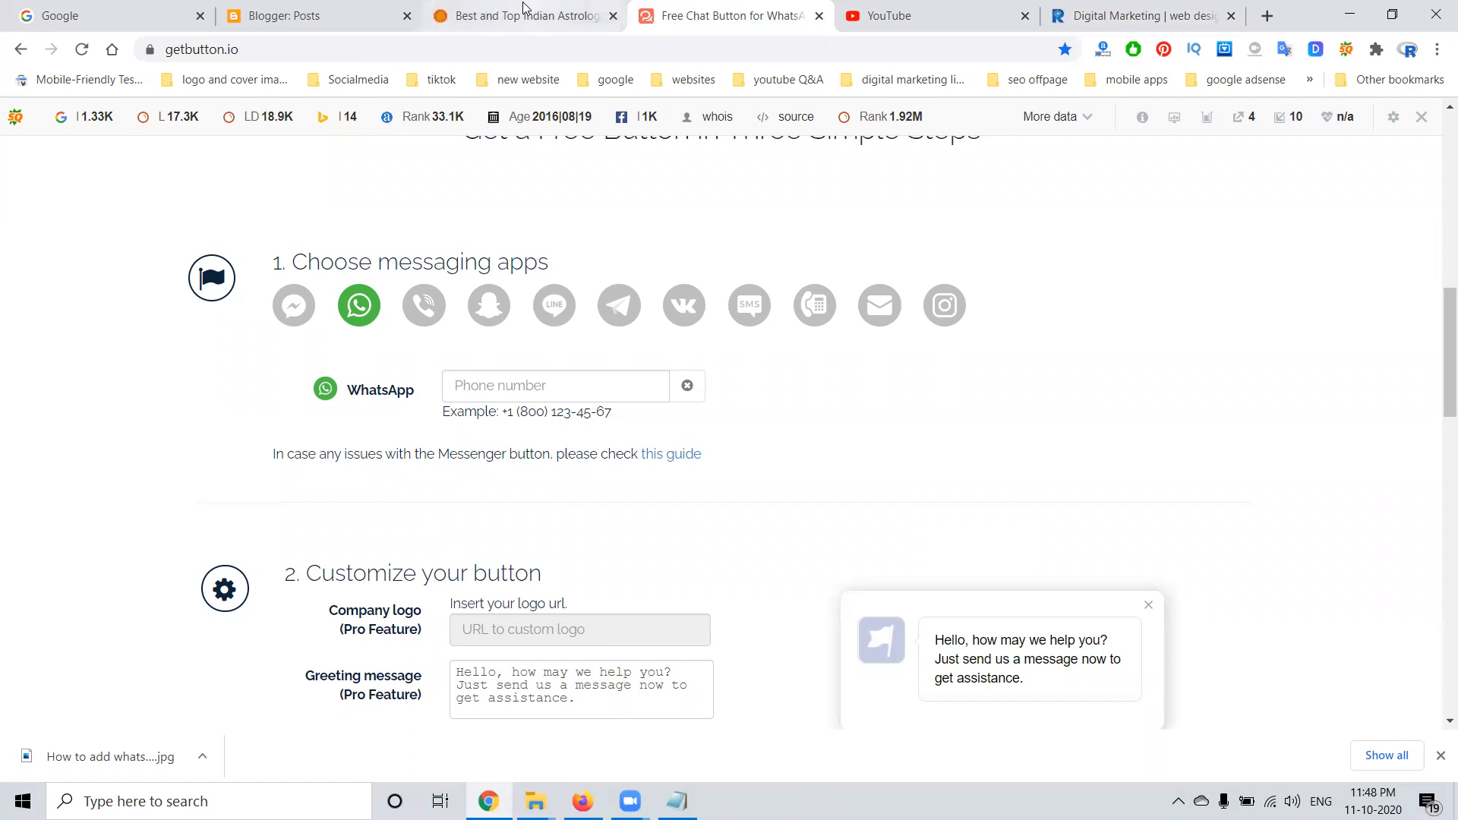
# Return to getbutton.io, select the phone number field, and set the button colour to Green
pyautogui.click(521, 16)
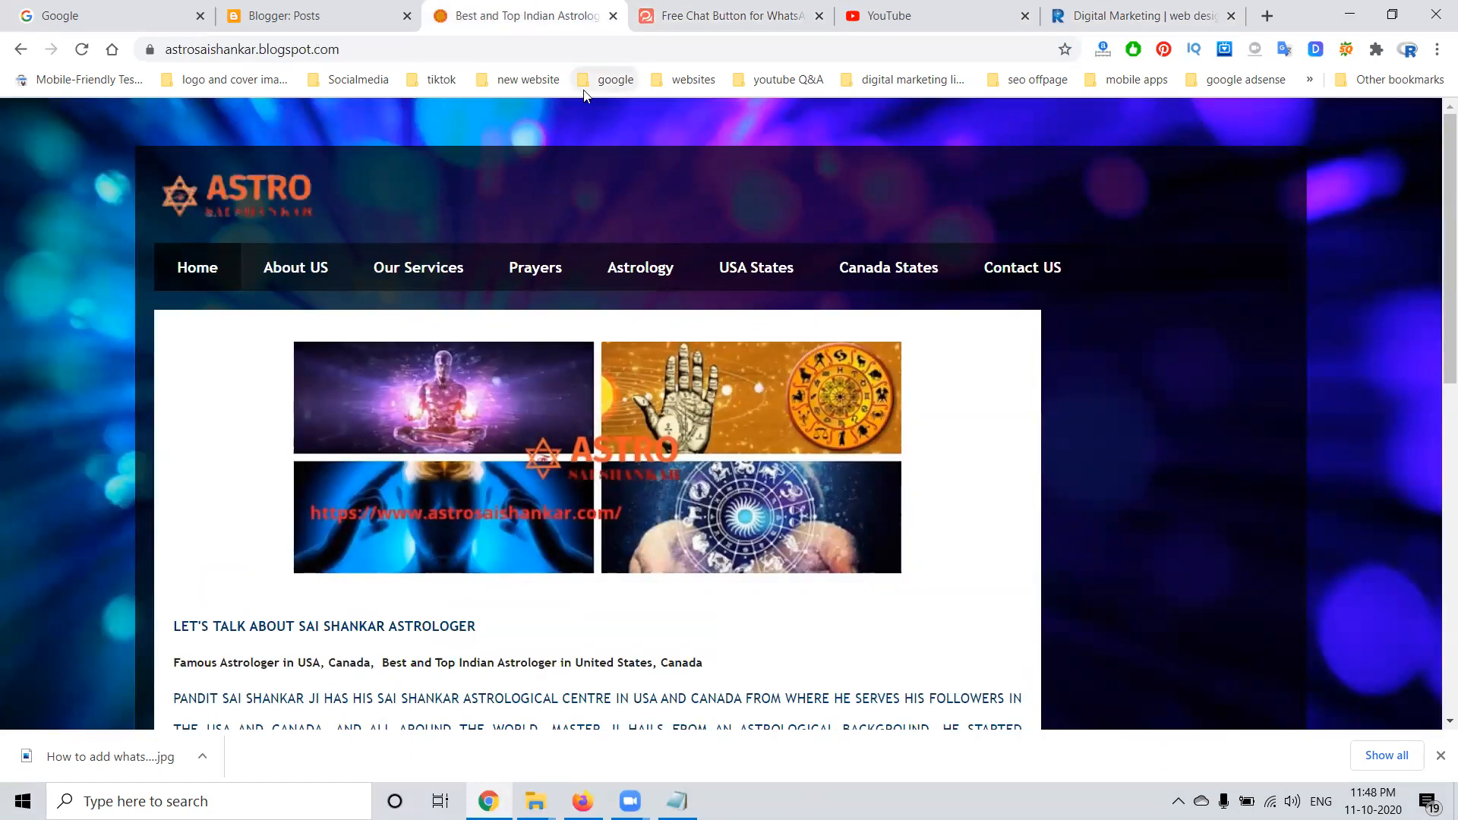
pyautogui.click(730, 16)
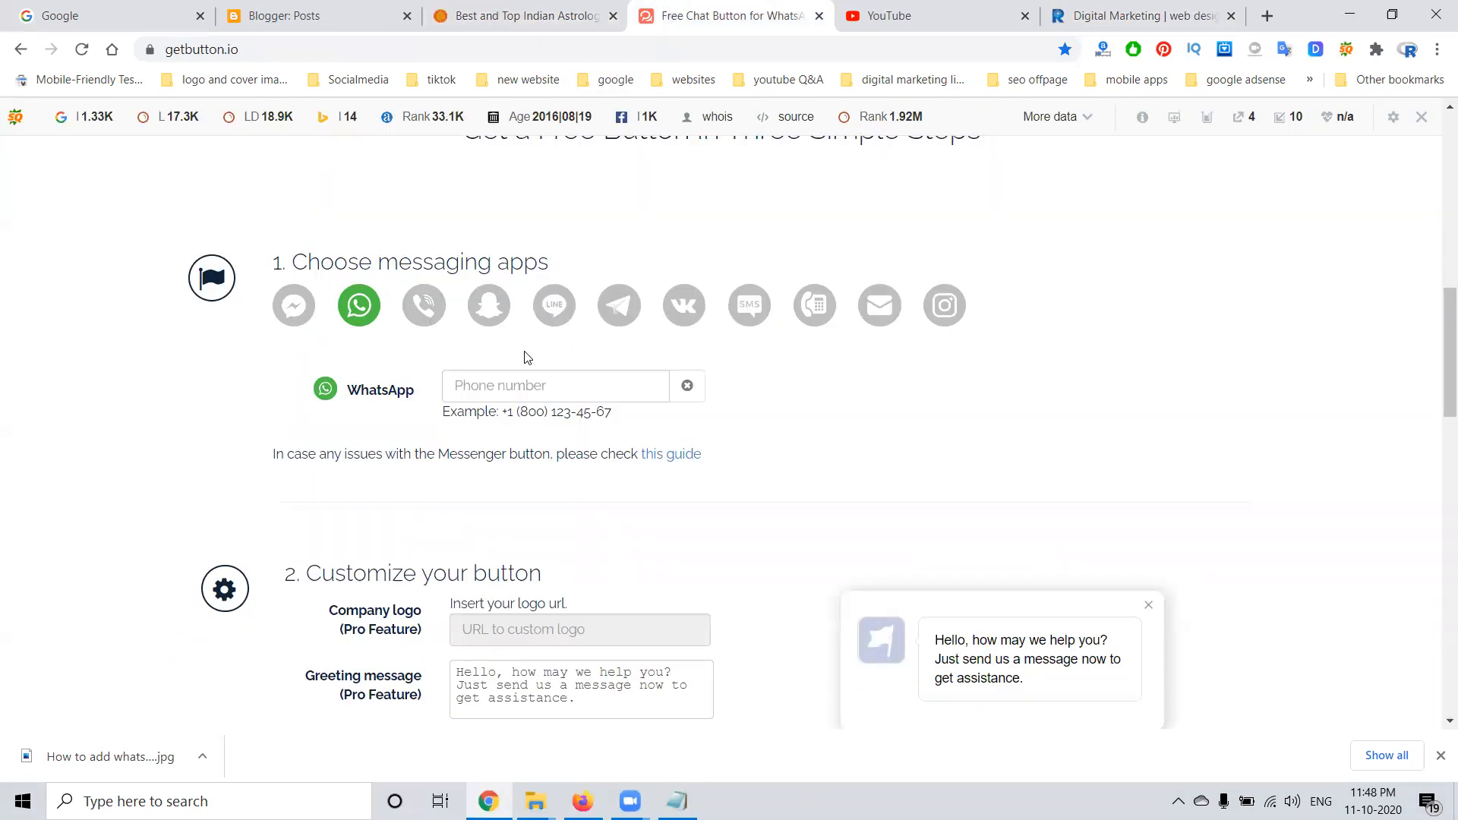
pyautogui.click(555, 385)
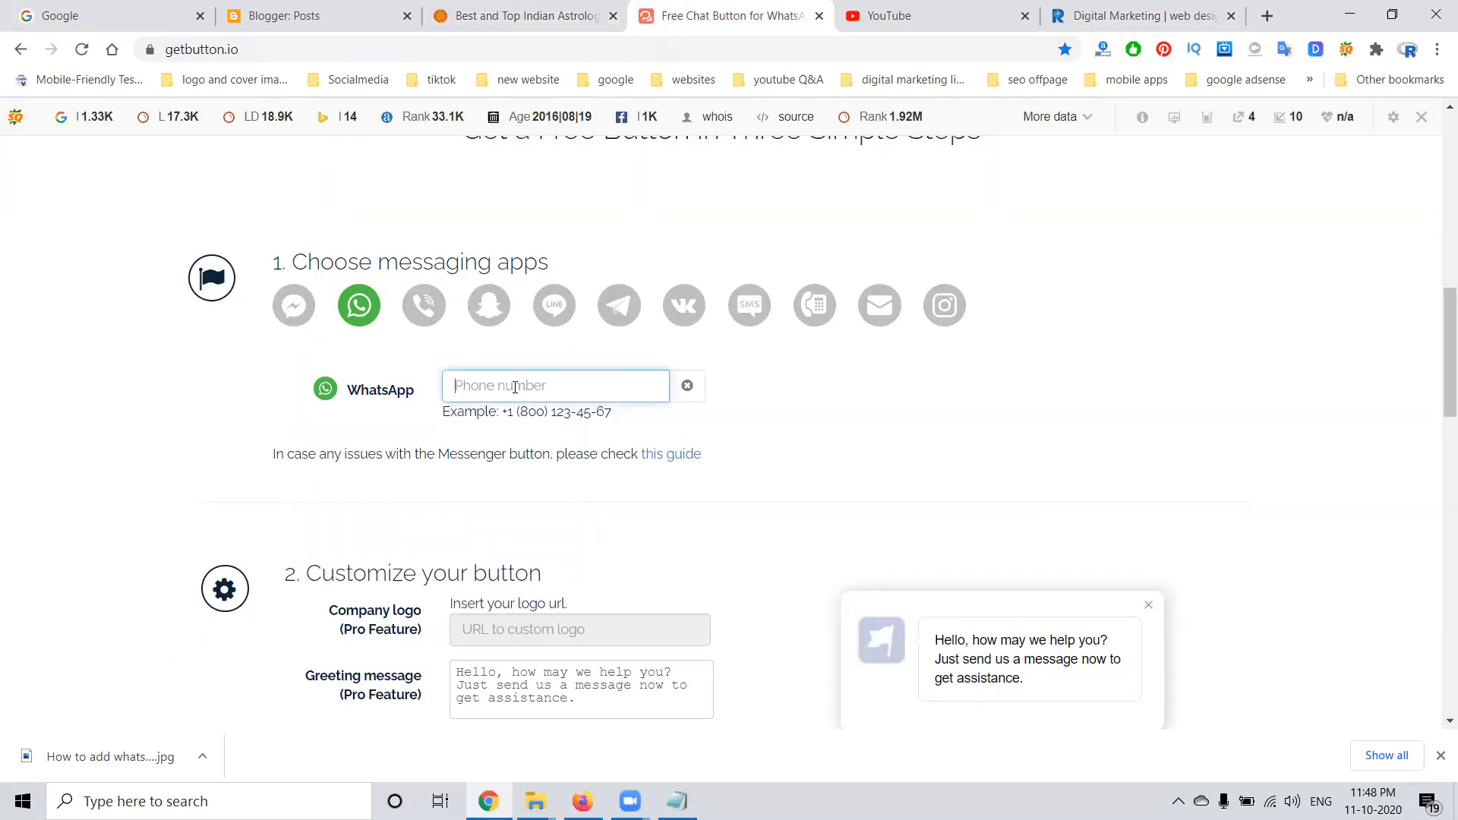
pyautogui.scroll(-3)
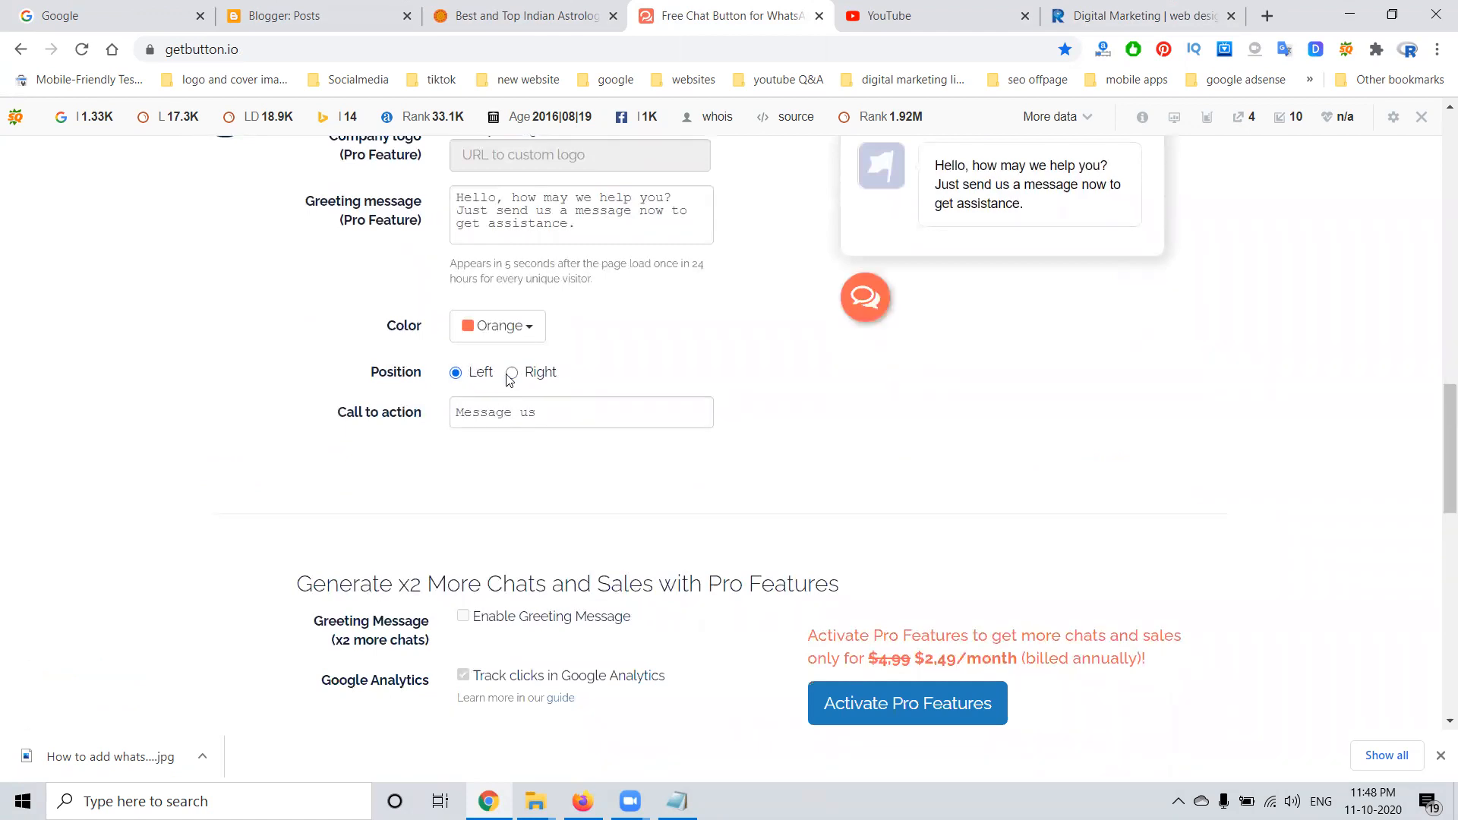
pyautogui.click(497, 326)
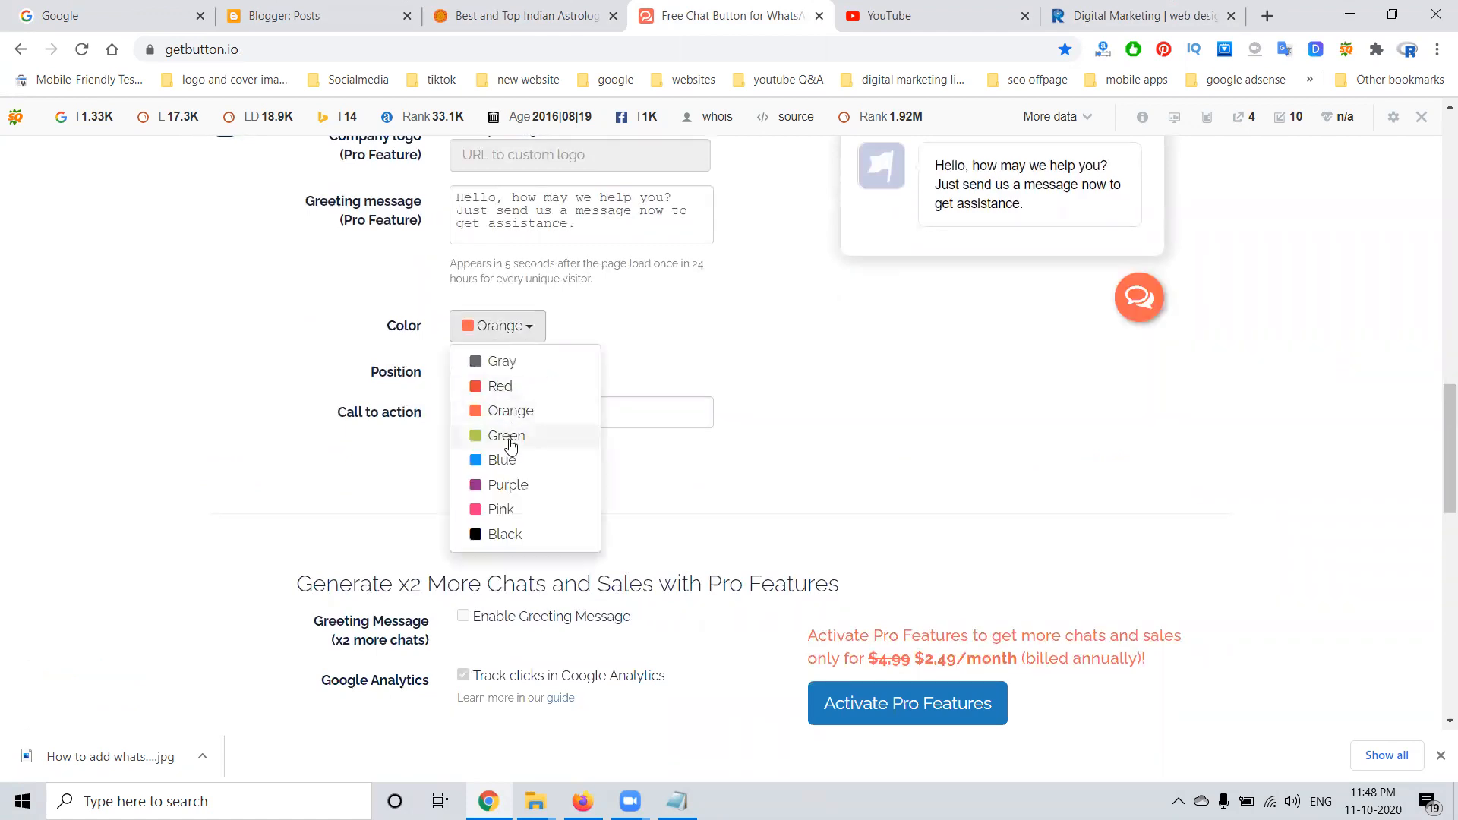
pyautogui.click(504, 435)
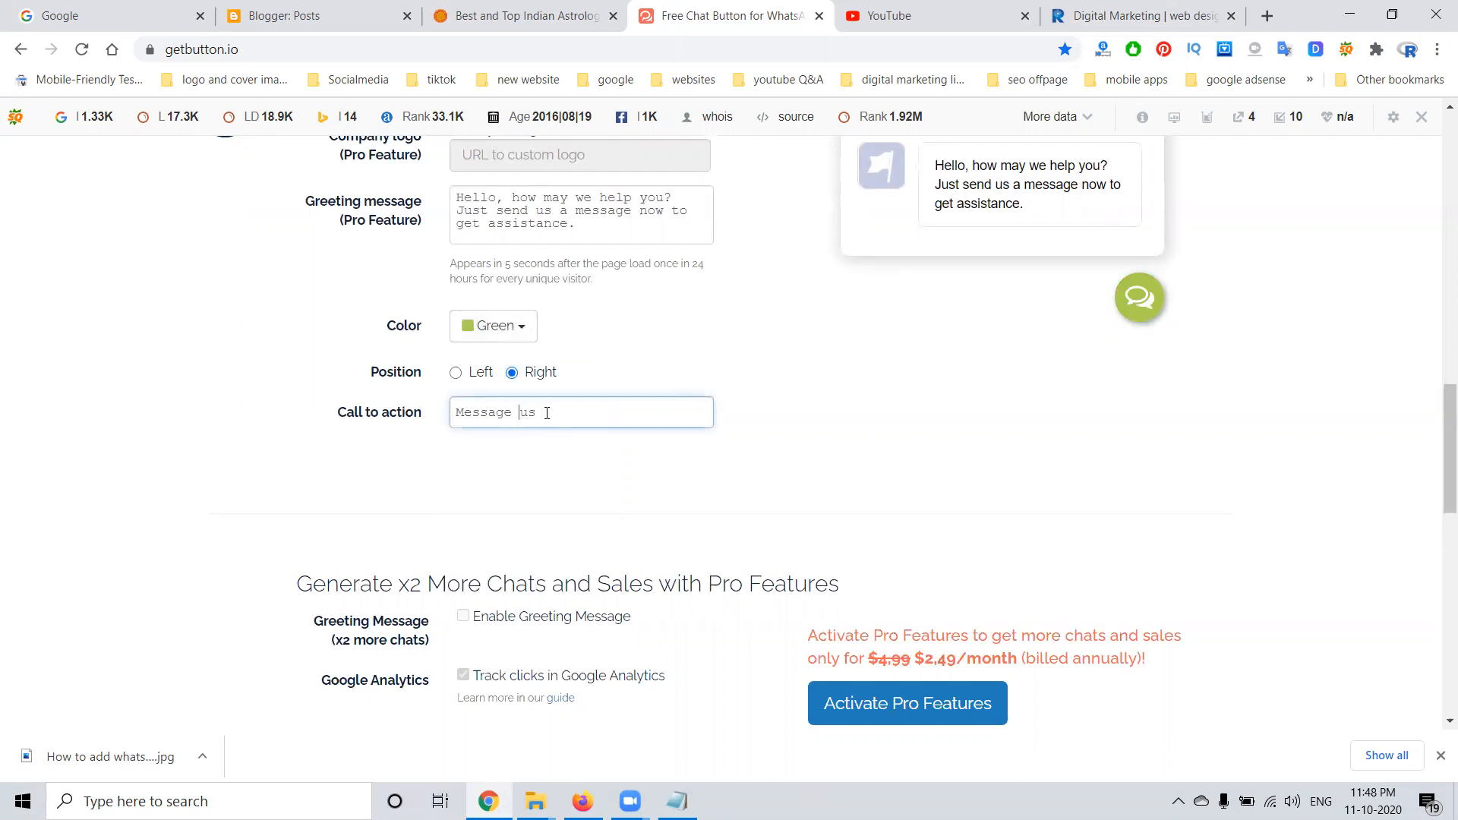
# Set the button position to Right and scroll down to step 3
pyautogui.scroll(3)
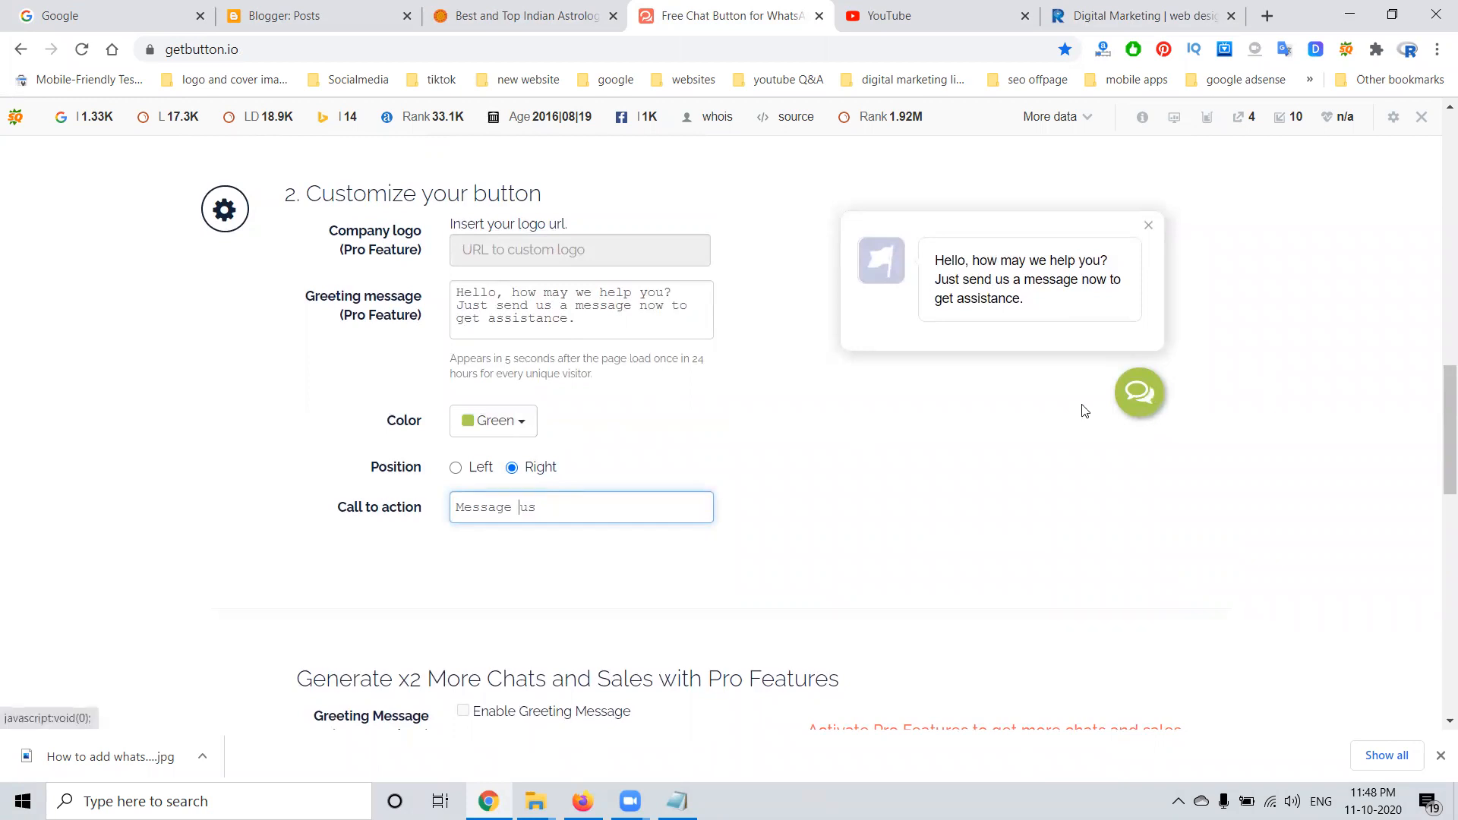
pyautogui.scroll(3)
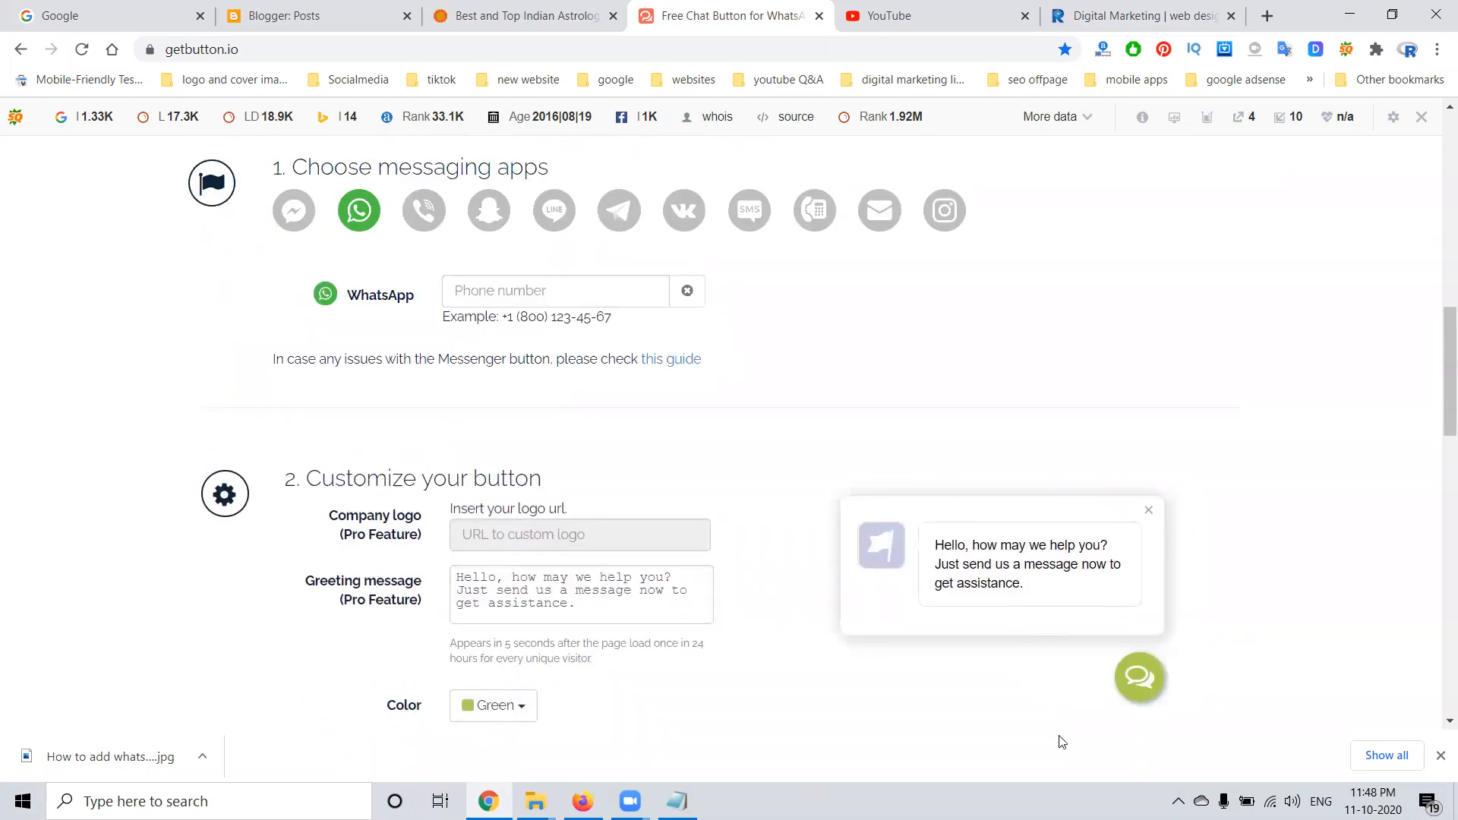
pyautogui.scroll(-3)
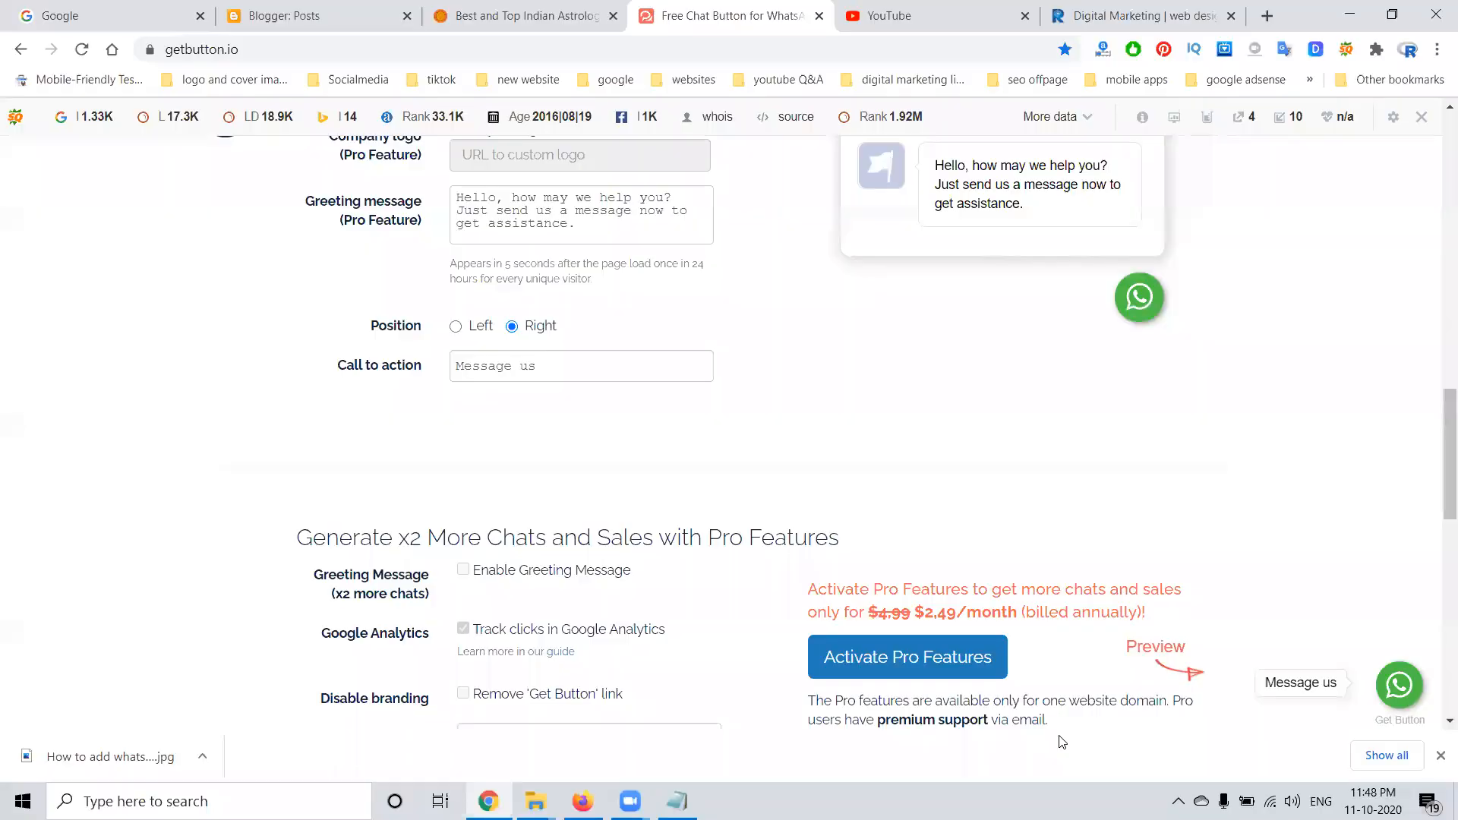
pyautogui.moveTo(1139, 296)
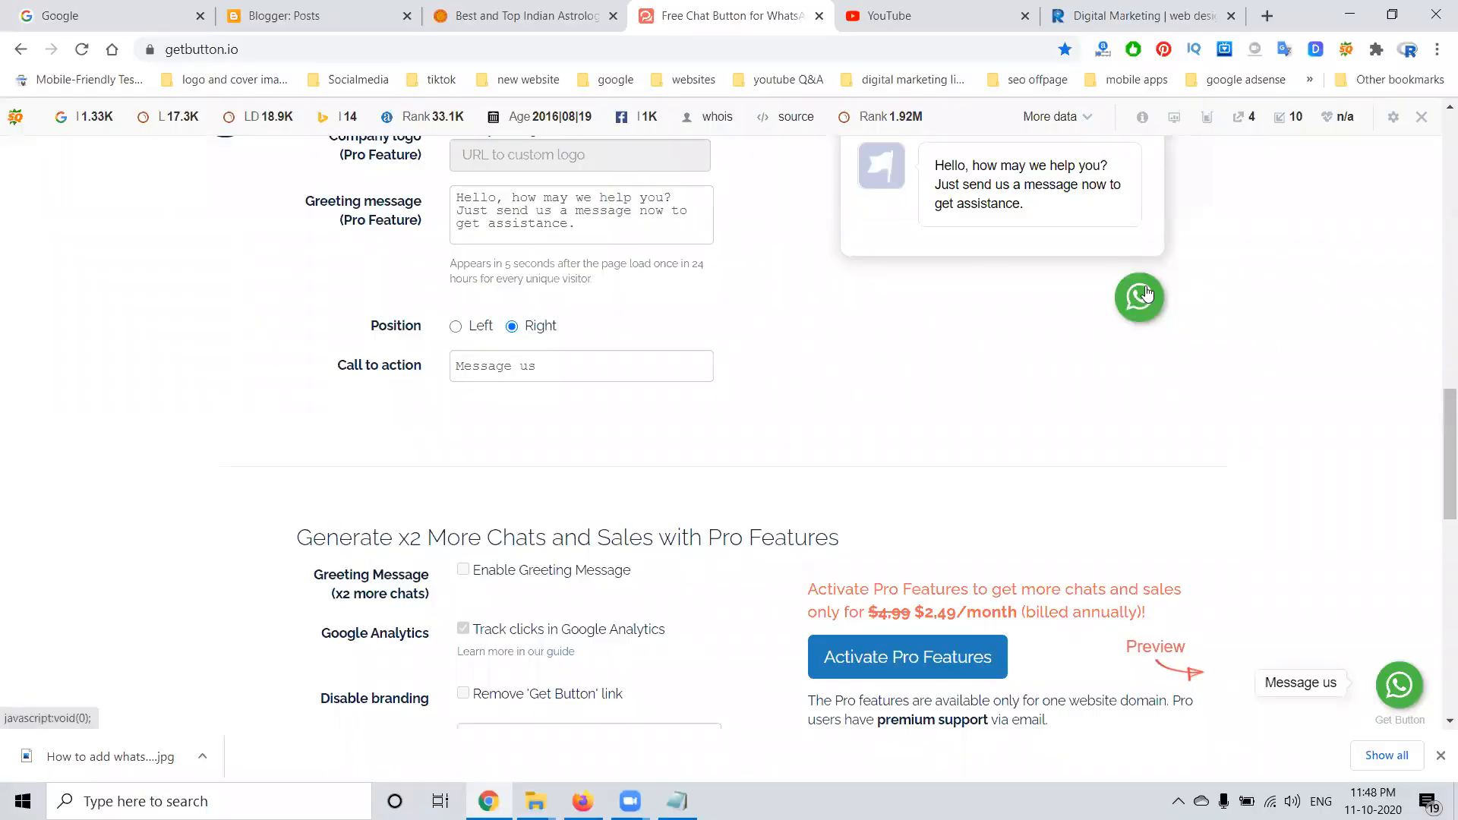
pyautogui.click(456, 325)
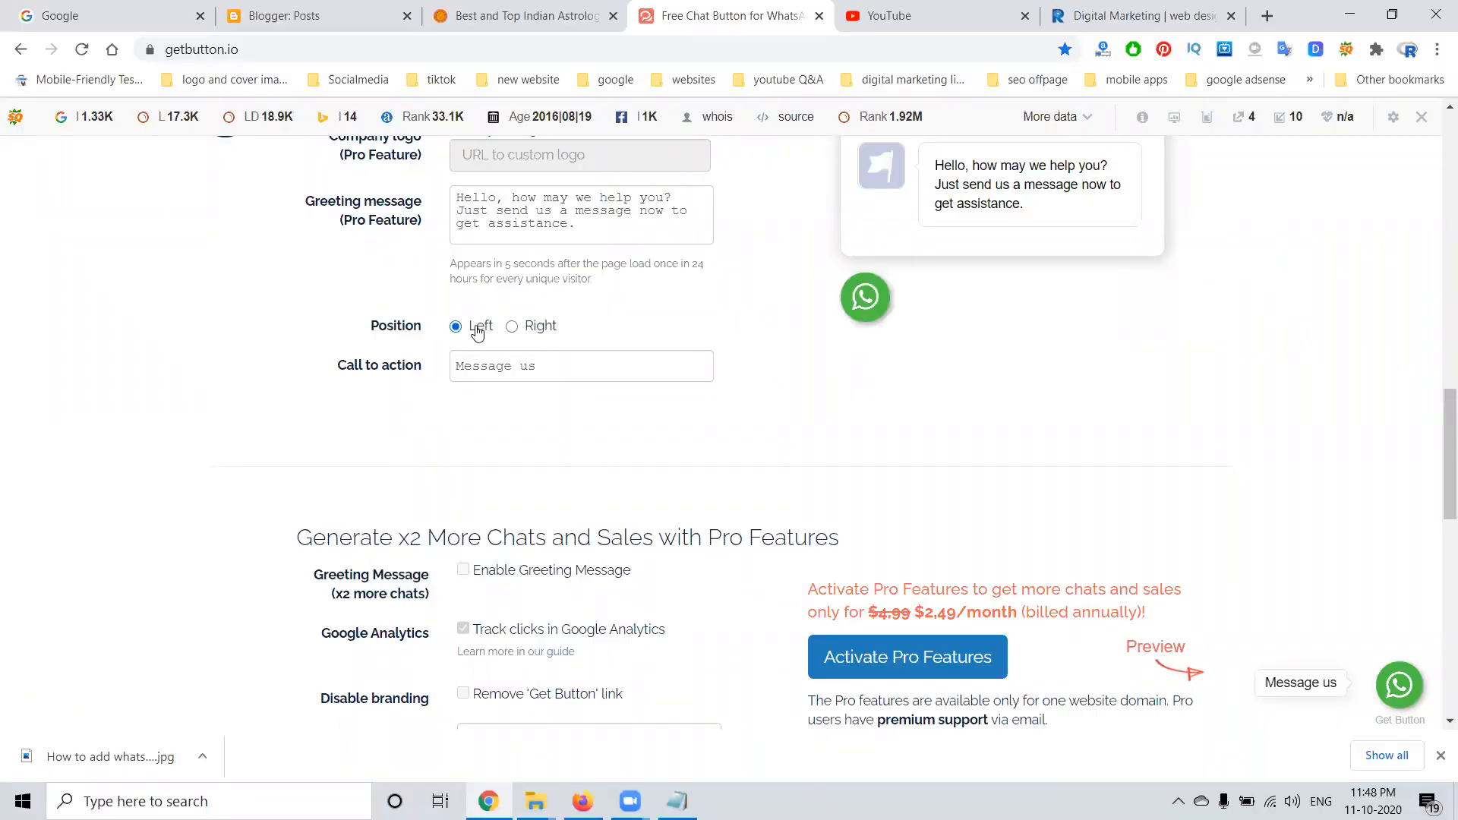
pyautogui.click(511, 326)
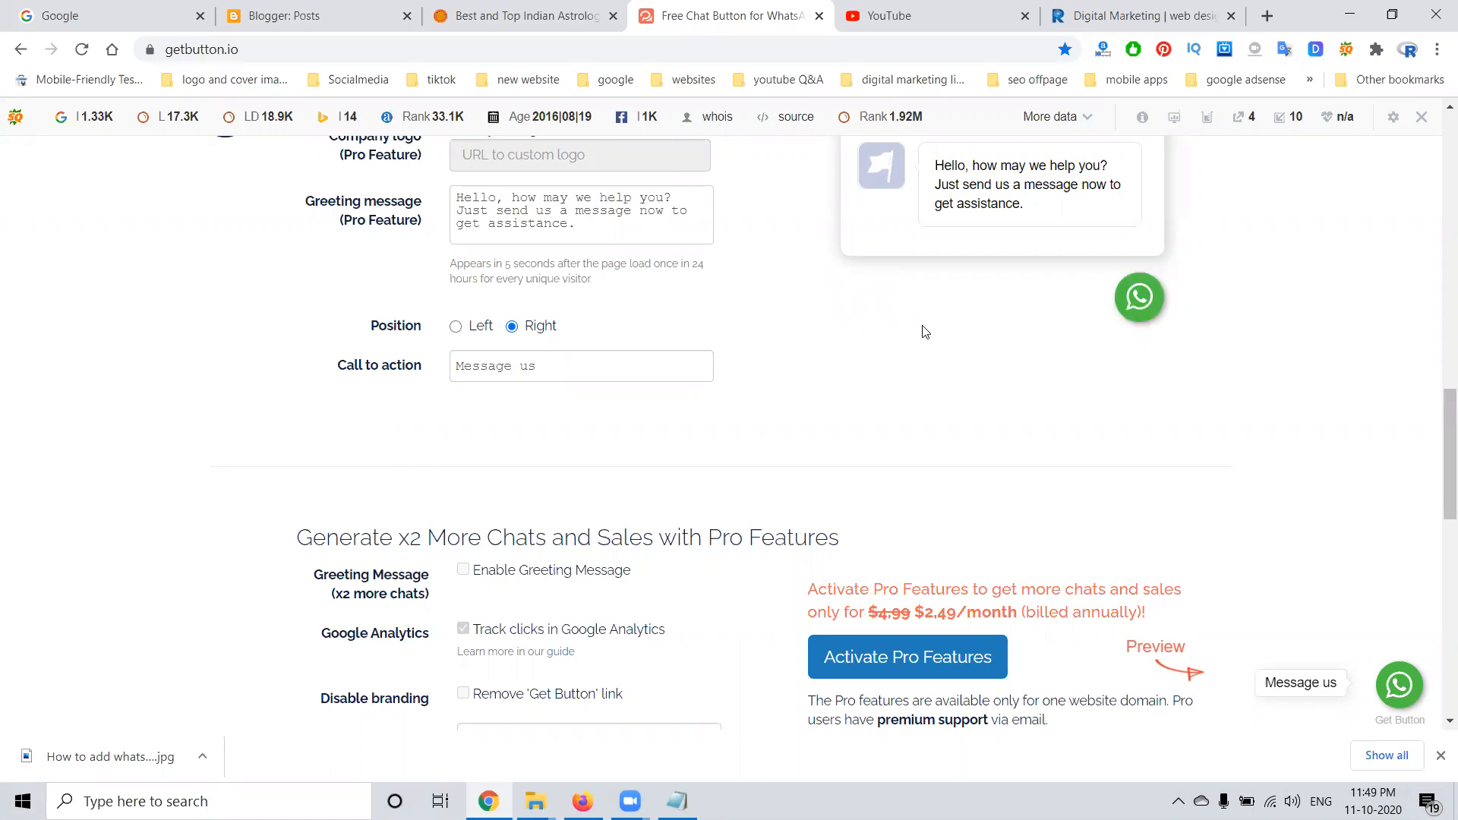
pyautogui.scroll(-3)
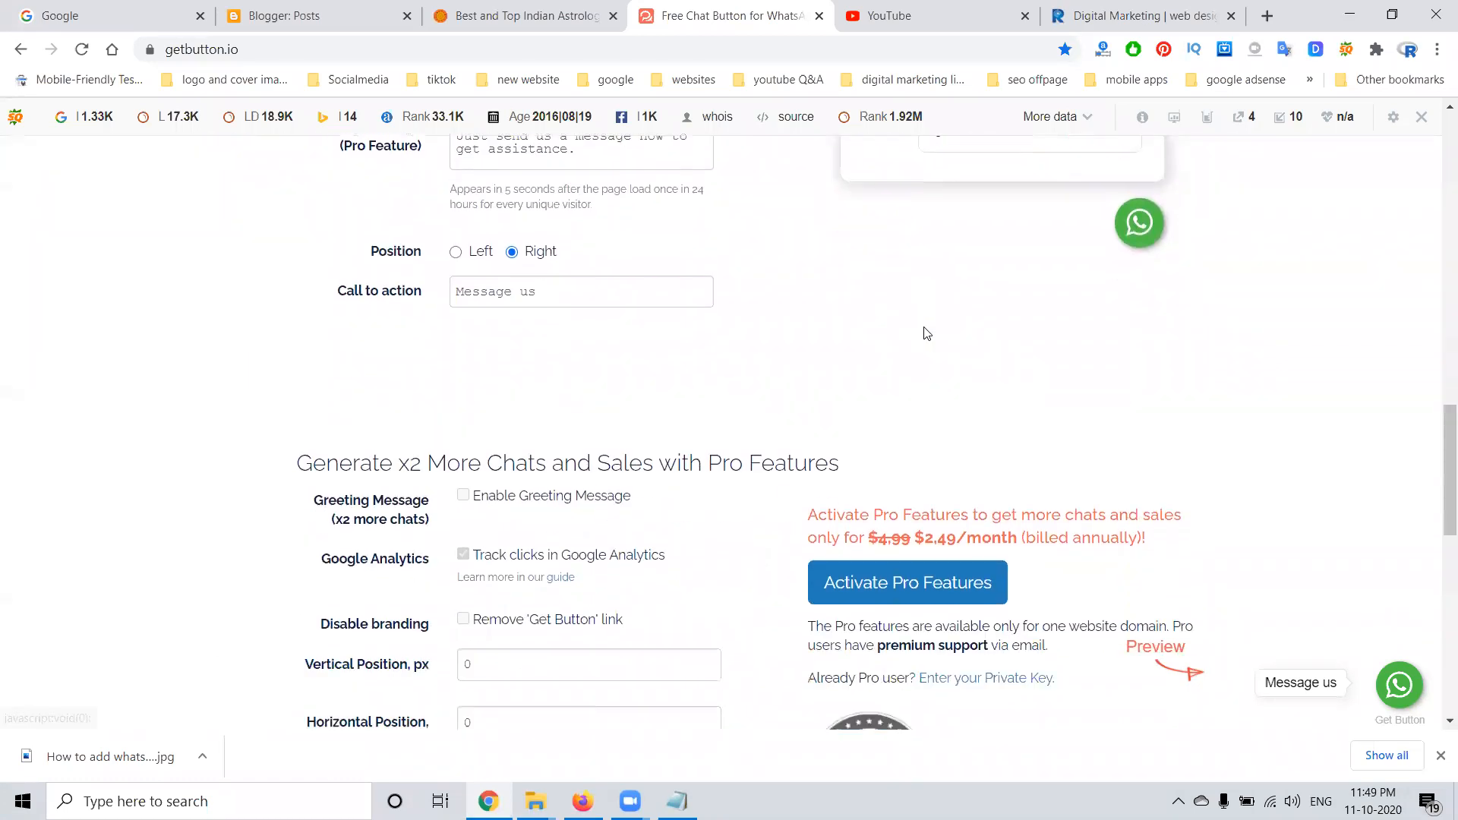
pyautogui.scroll(-3)
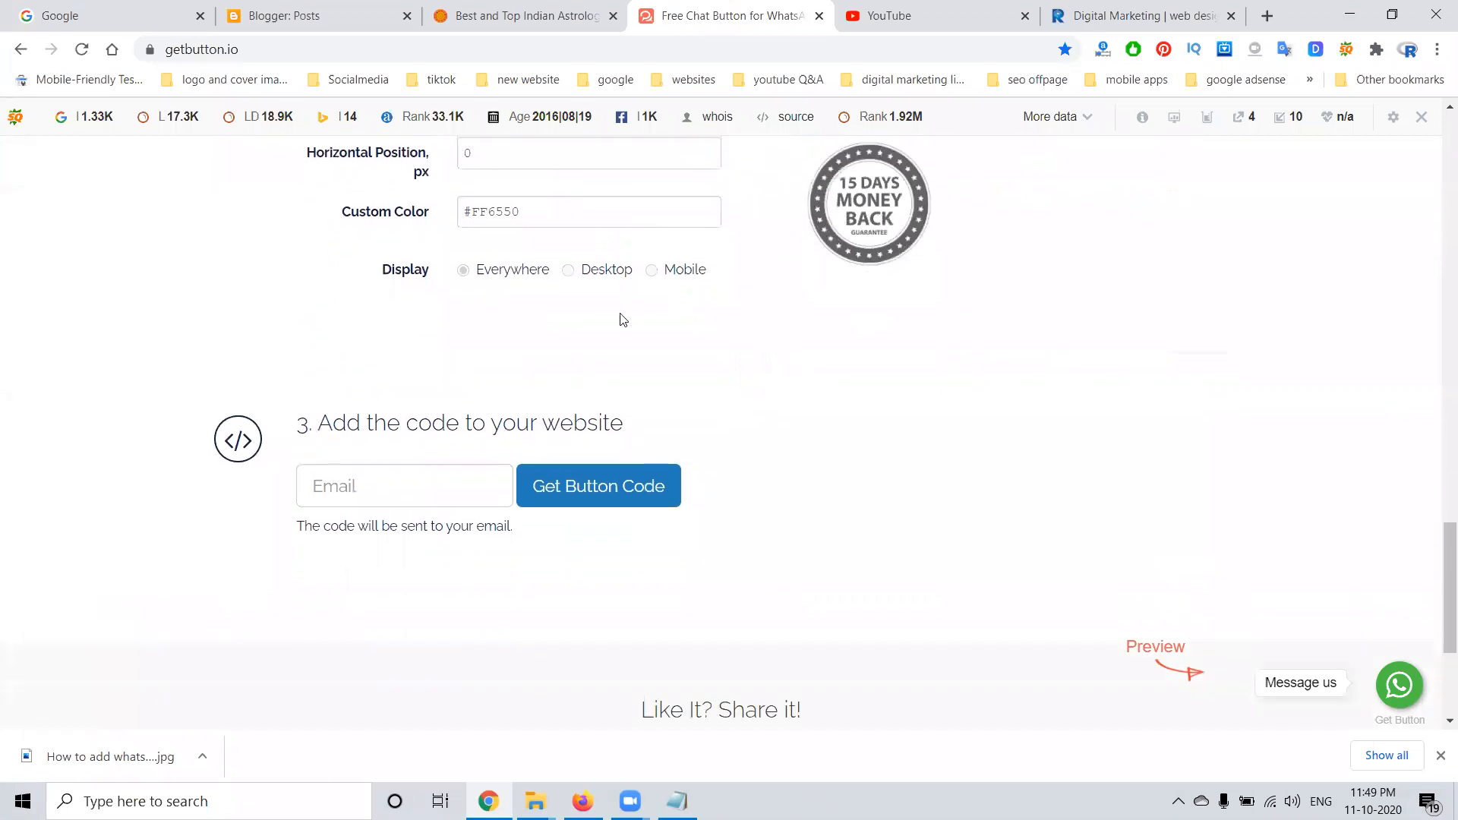
# Fill in the saved email to generate the button code, then return to the astrology site's Contact US page
pyautogui.click(404, 485)
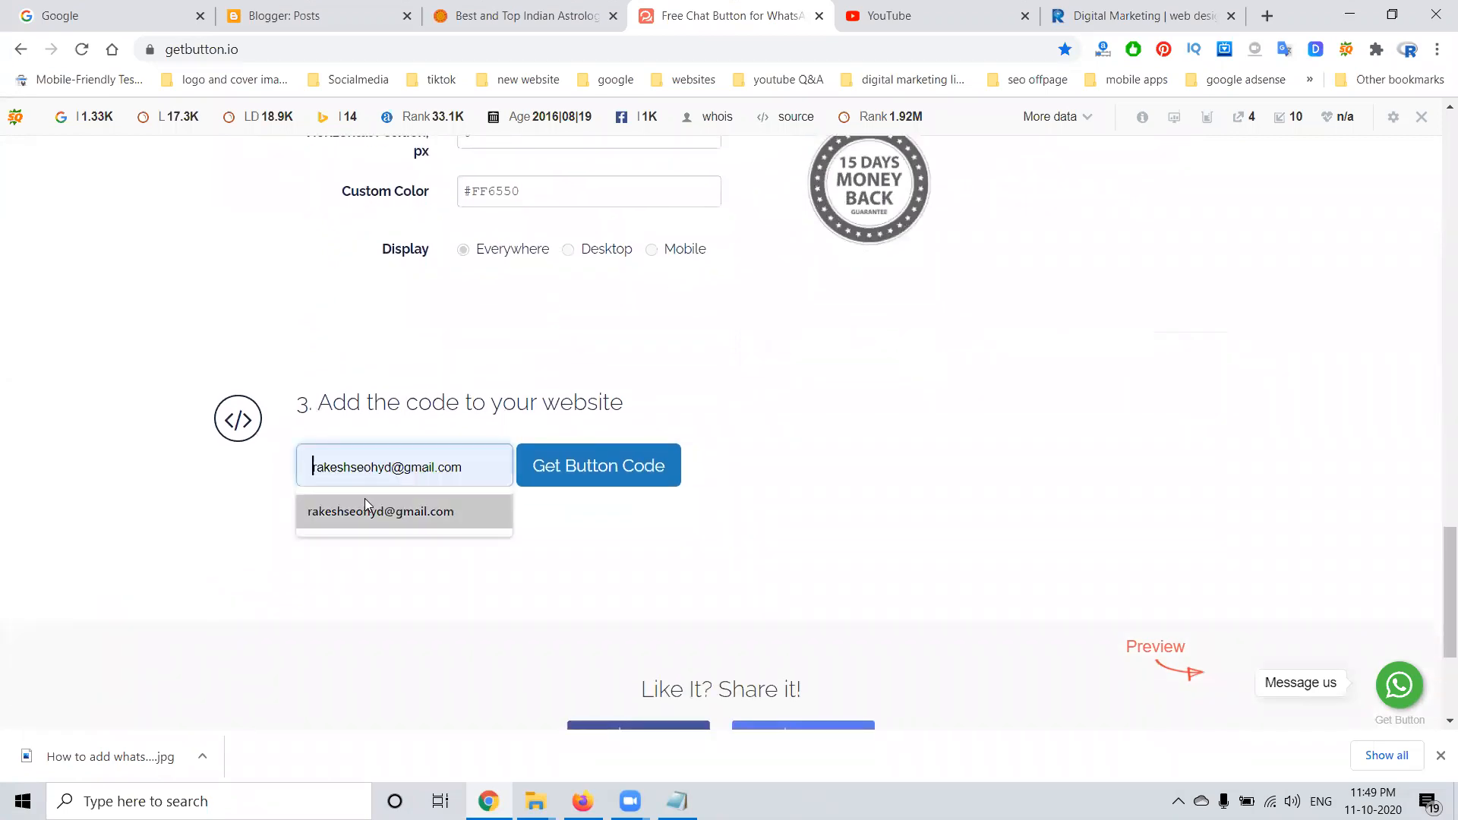
pyautogui.click(597, 465)
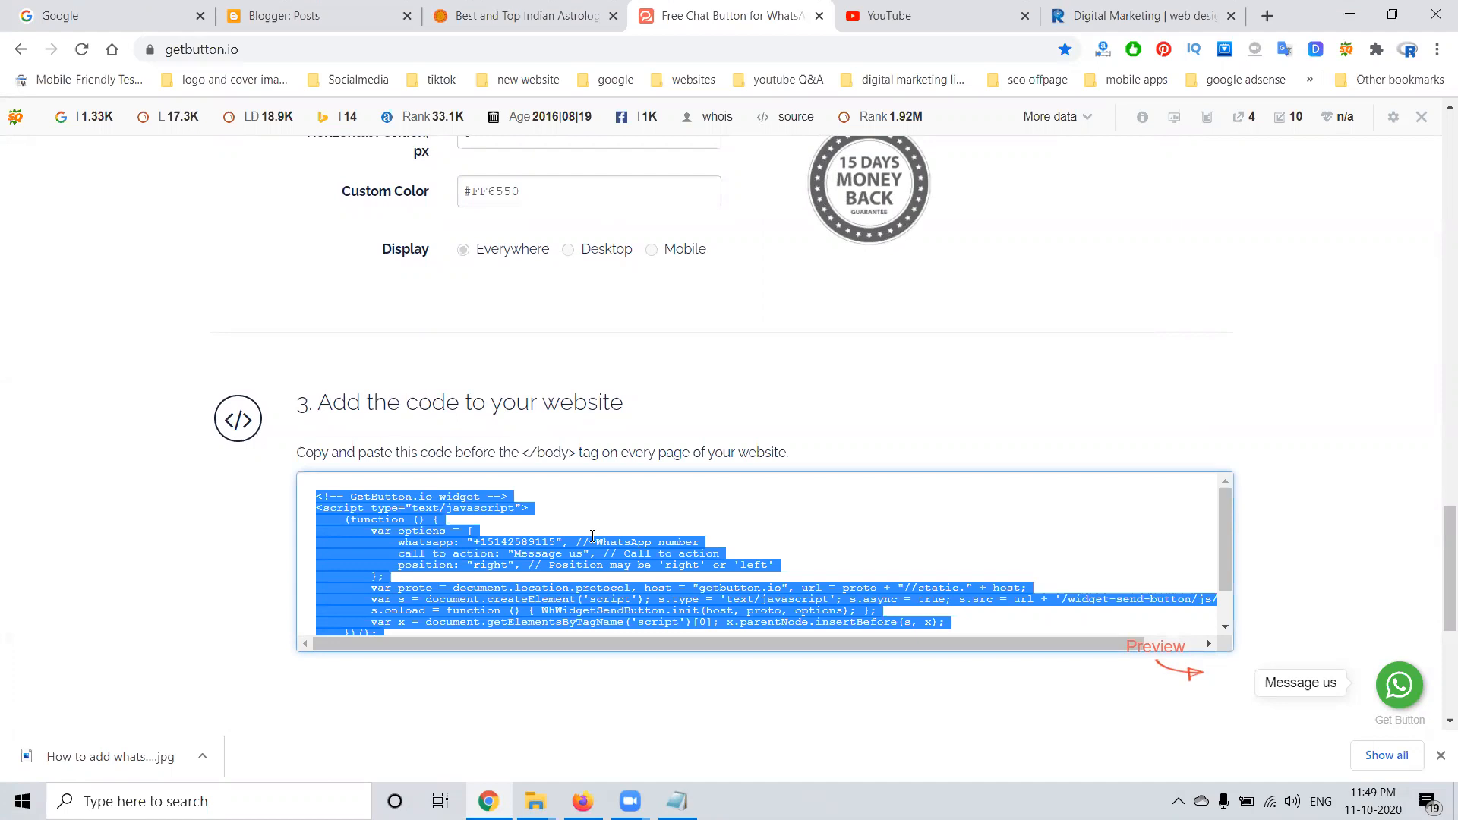
pyautogui.click(520, 15)
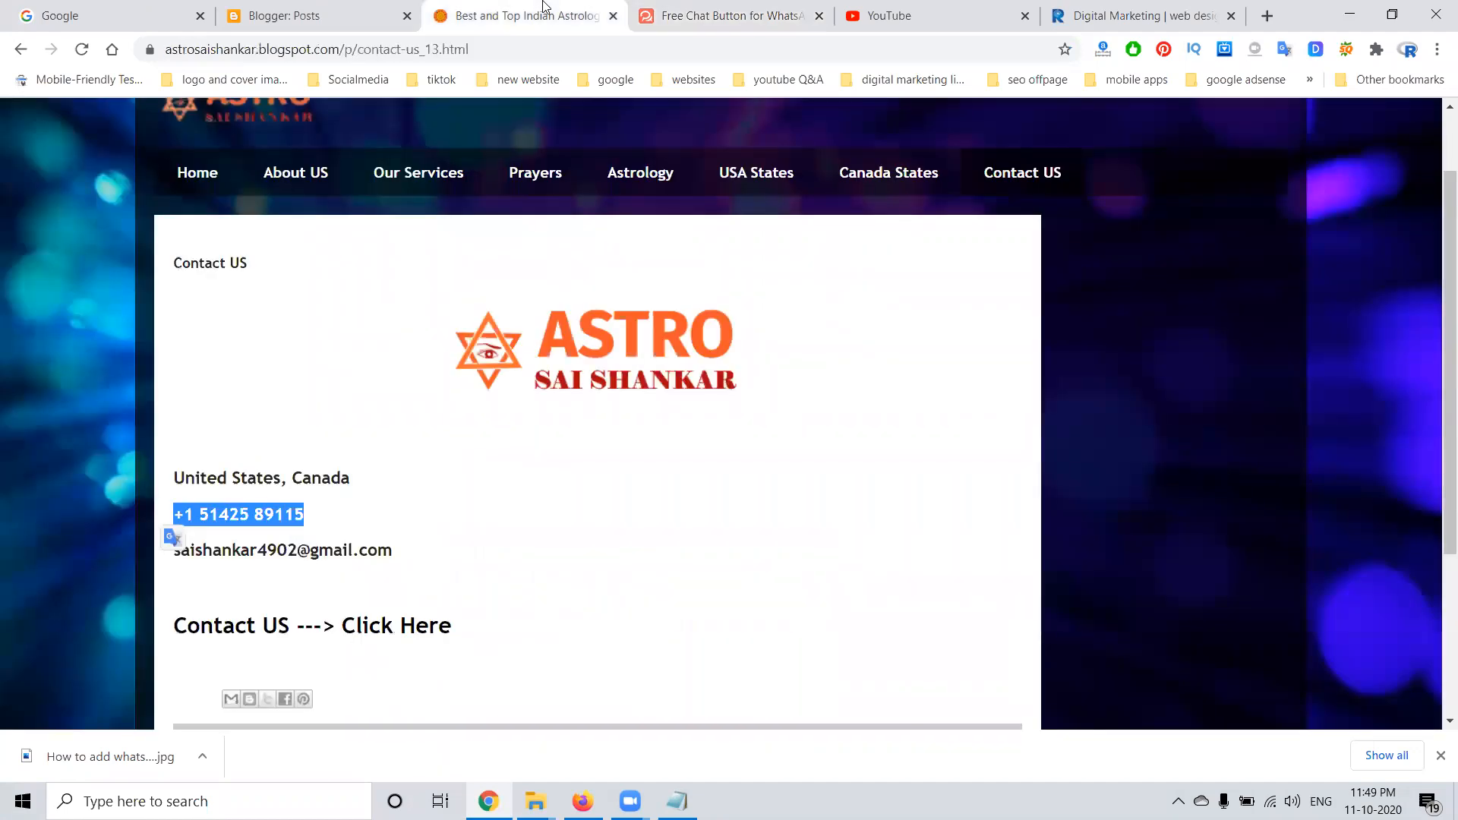
# Open Blogger's Layout page, switch the getbutton.io button to Left, and return to Blogger
pyautogui.click(315, 16)
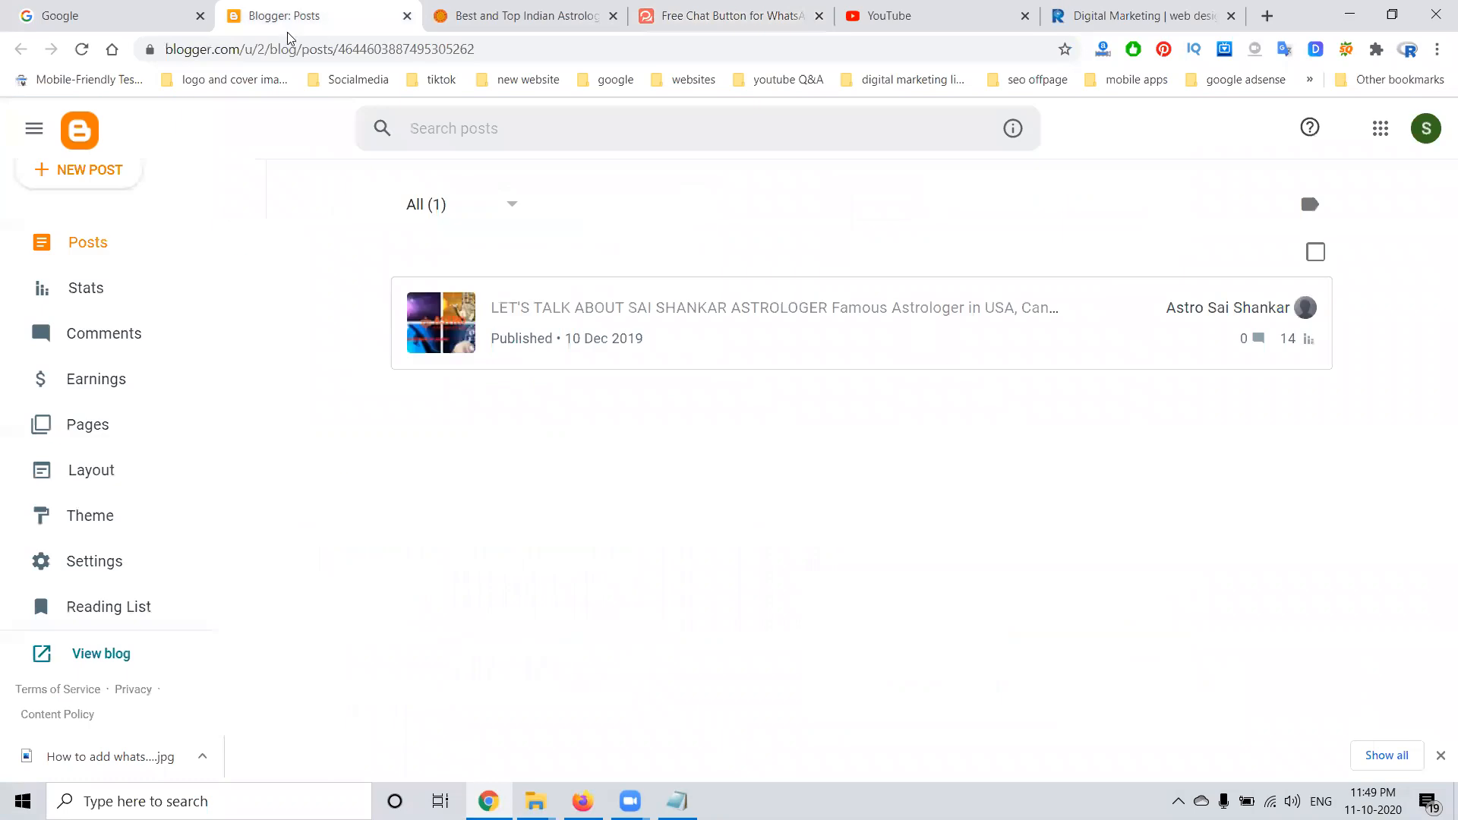
pyautogui.moveTo(92, 469)
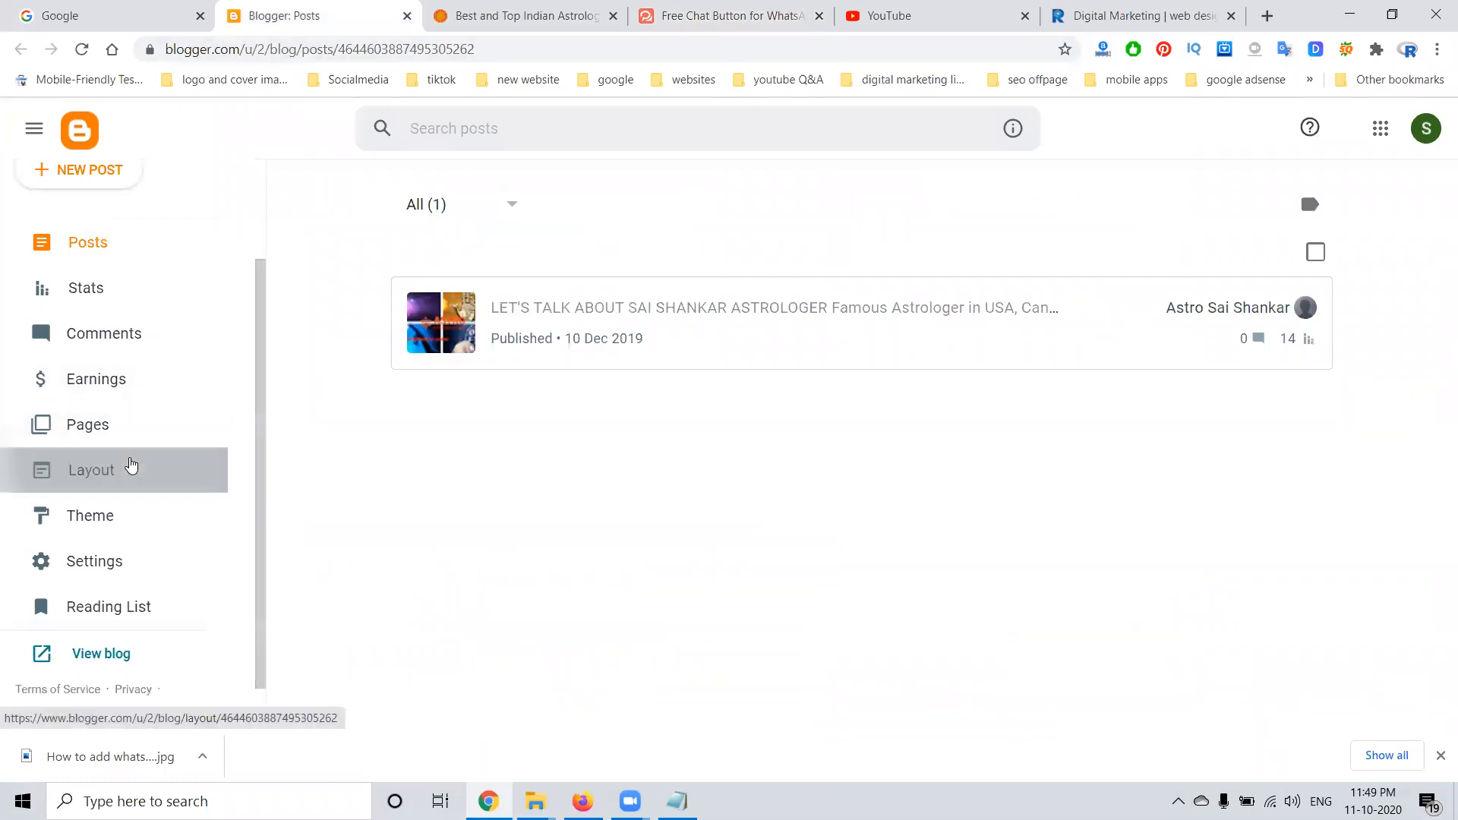
pyautogui.click(91, 469)
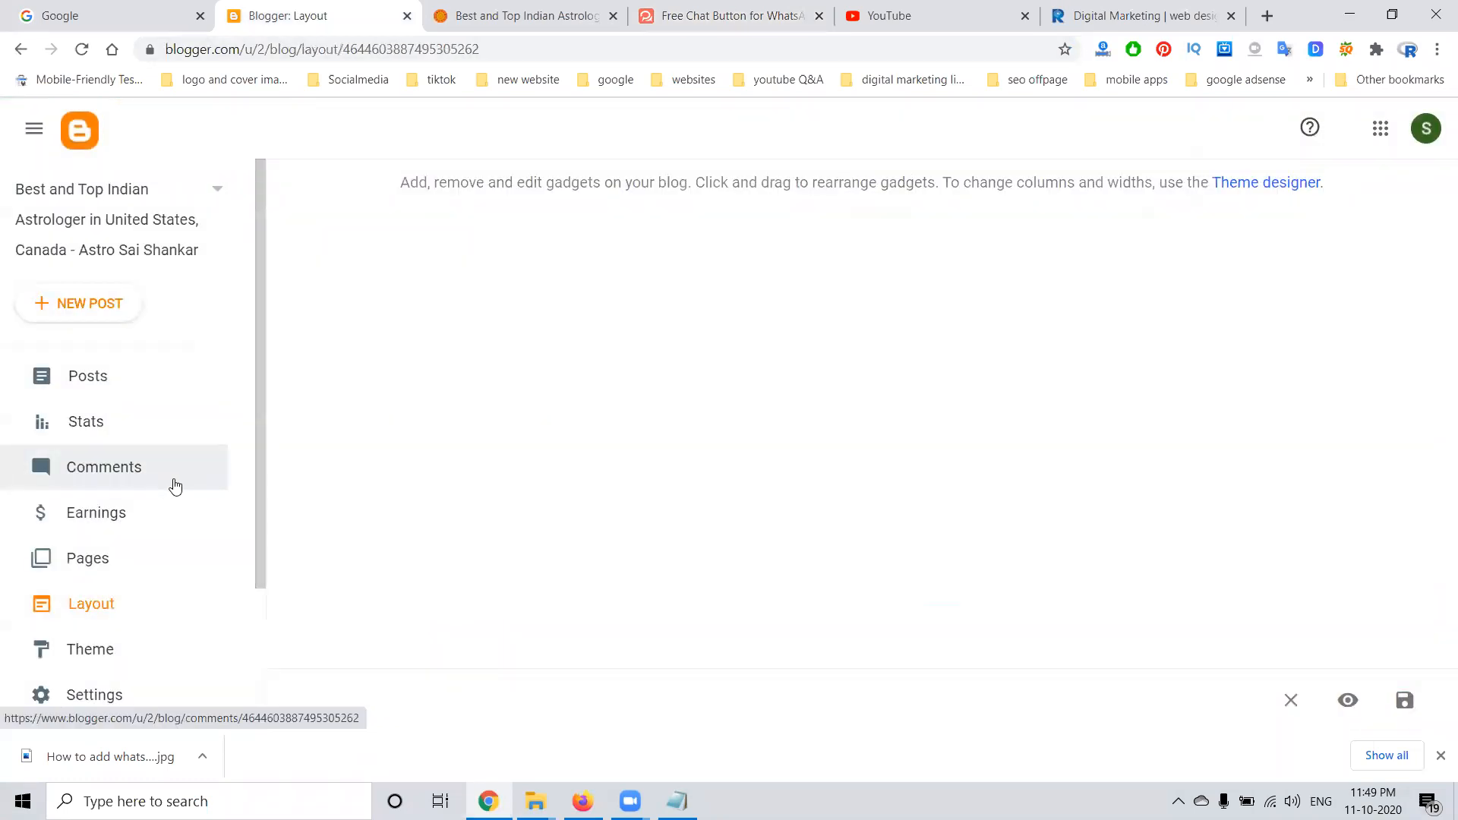
pyautogui.click(730, 16)
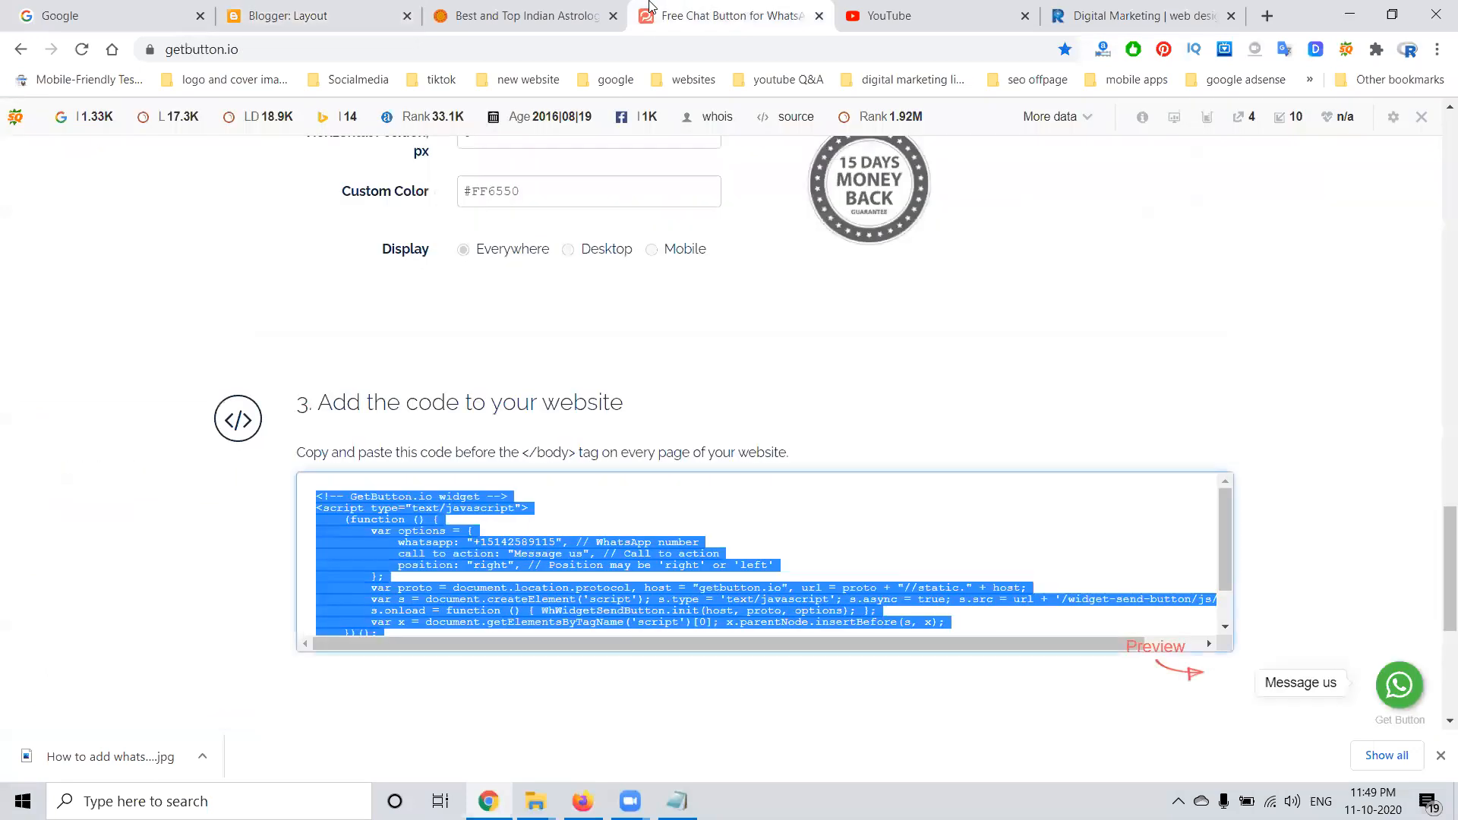
pyautogui.moveTo(1399, 687)
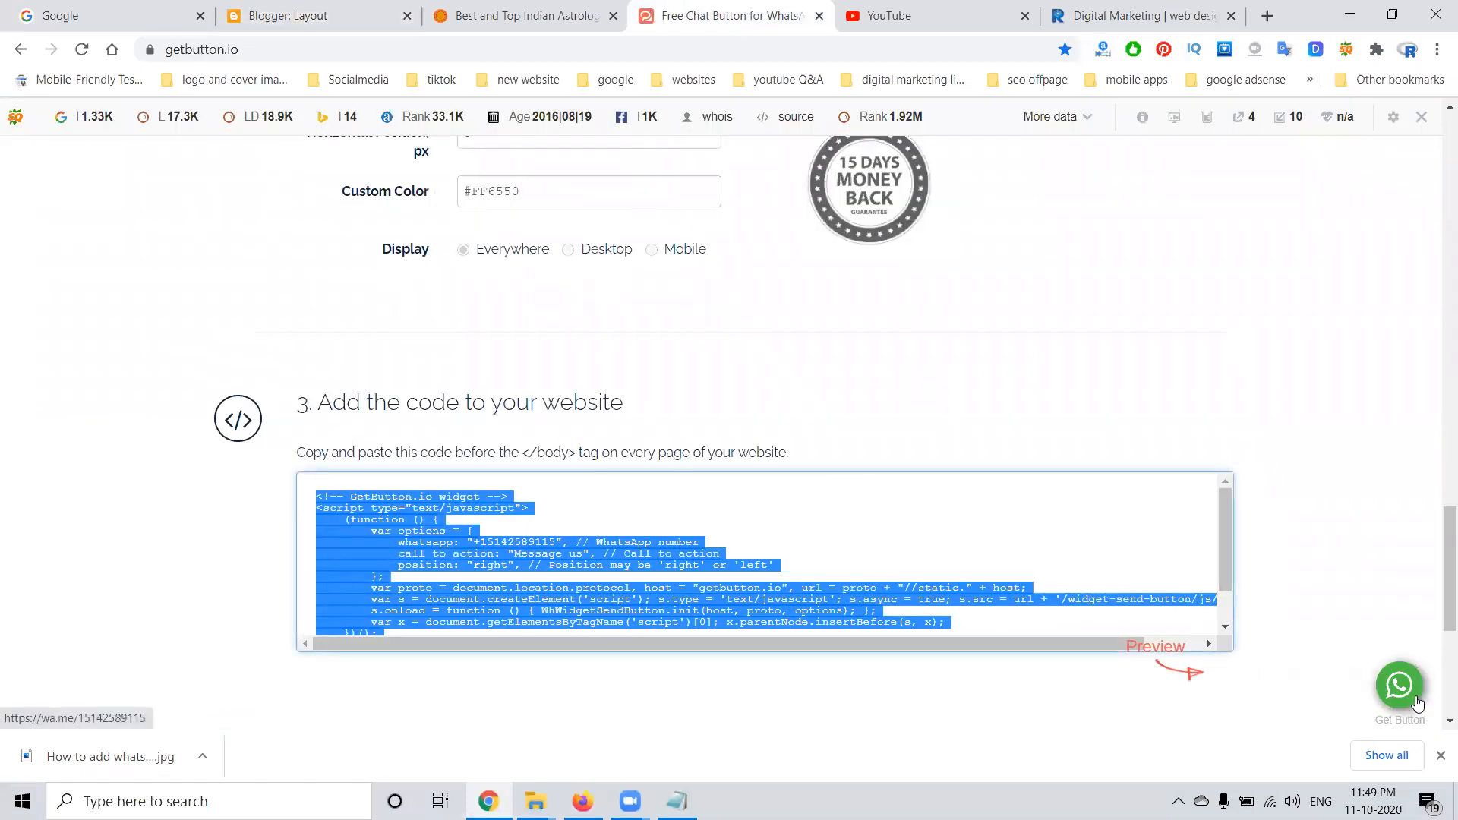
pyautogui.scroll(3)
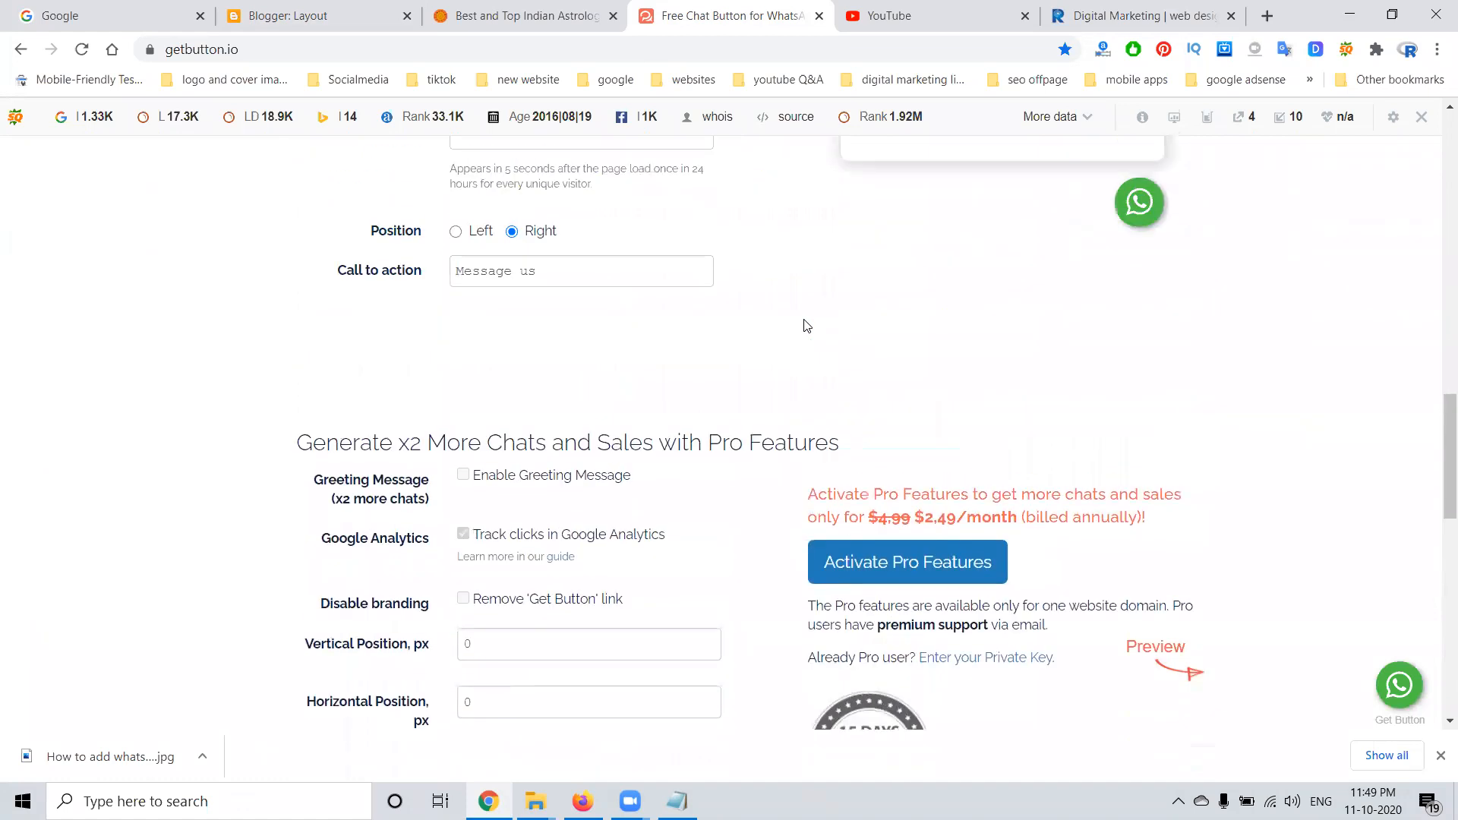
pyautogui.moveTo(456, 231)
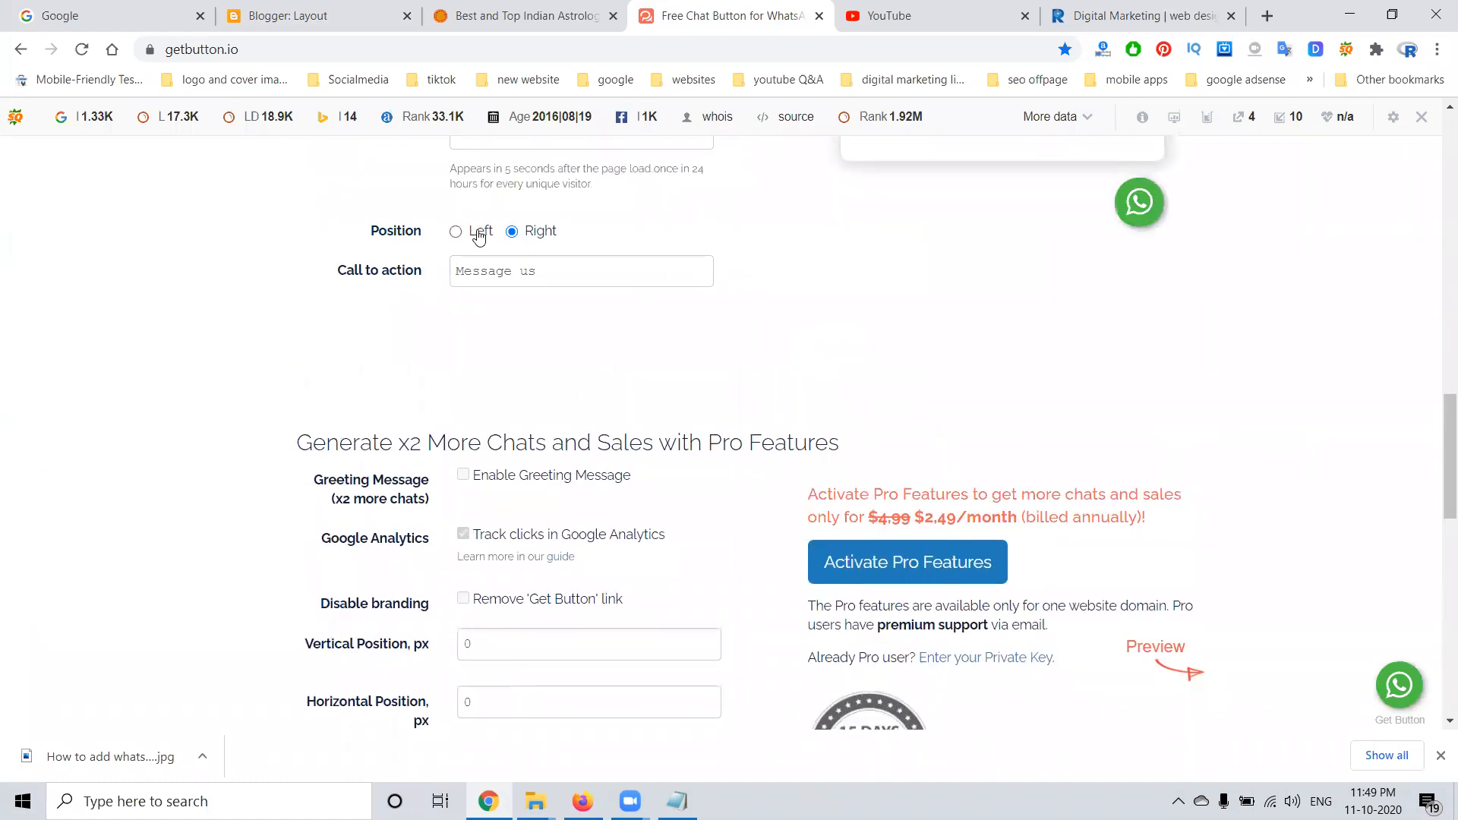
pyautogui.click(455, 232)
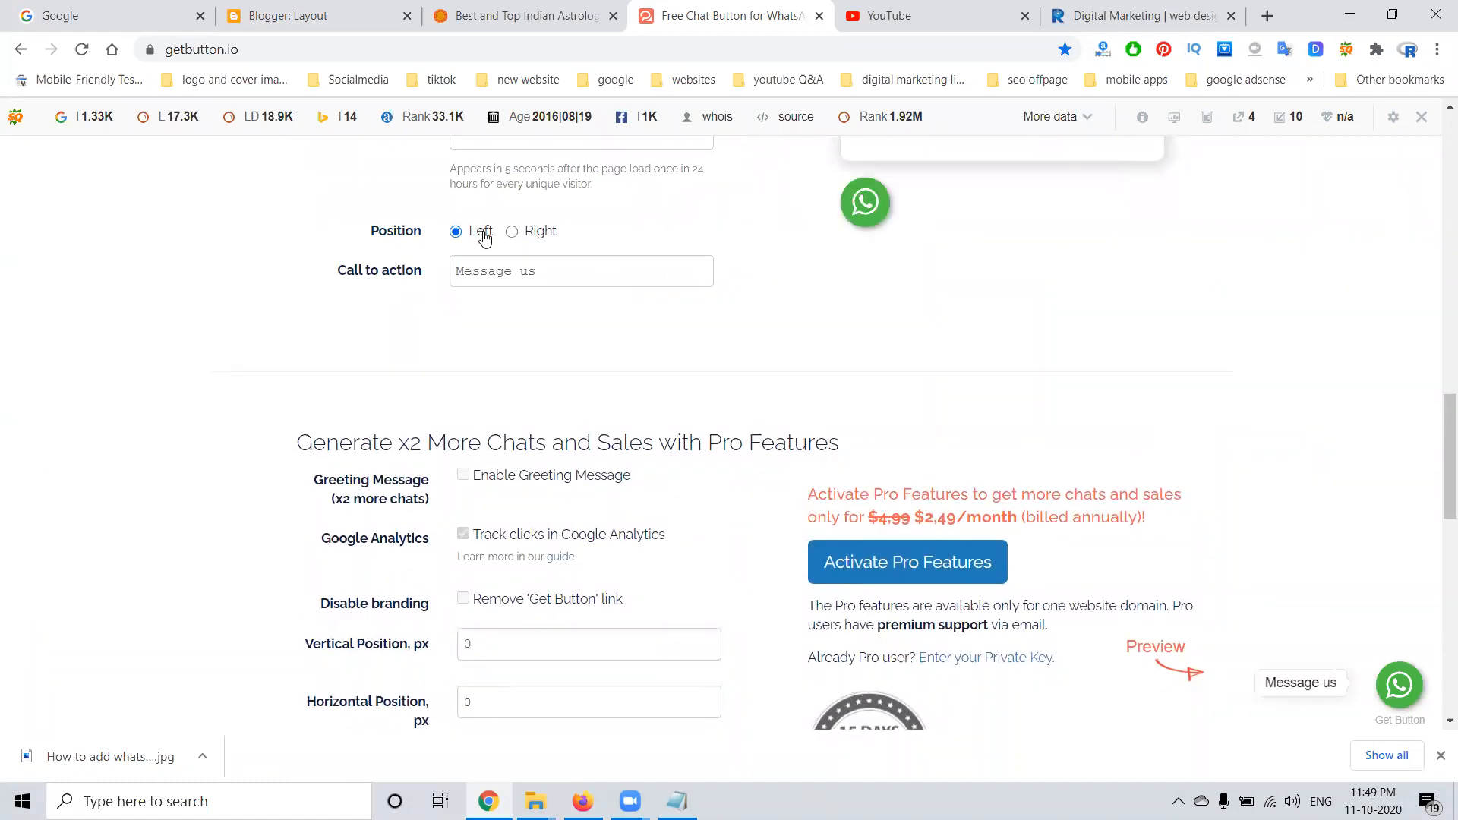
pyautogui.scroll(-3)
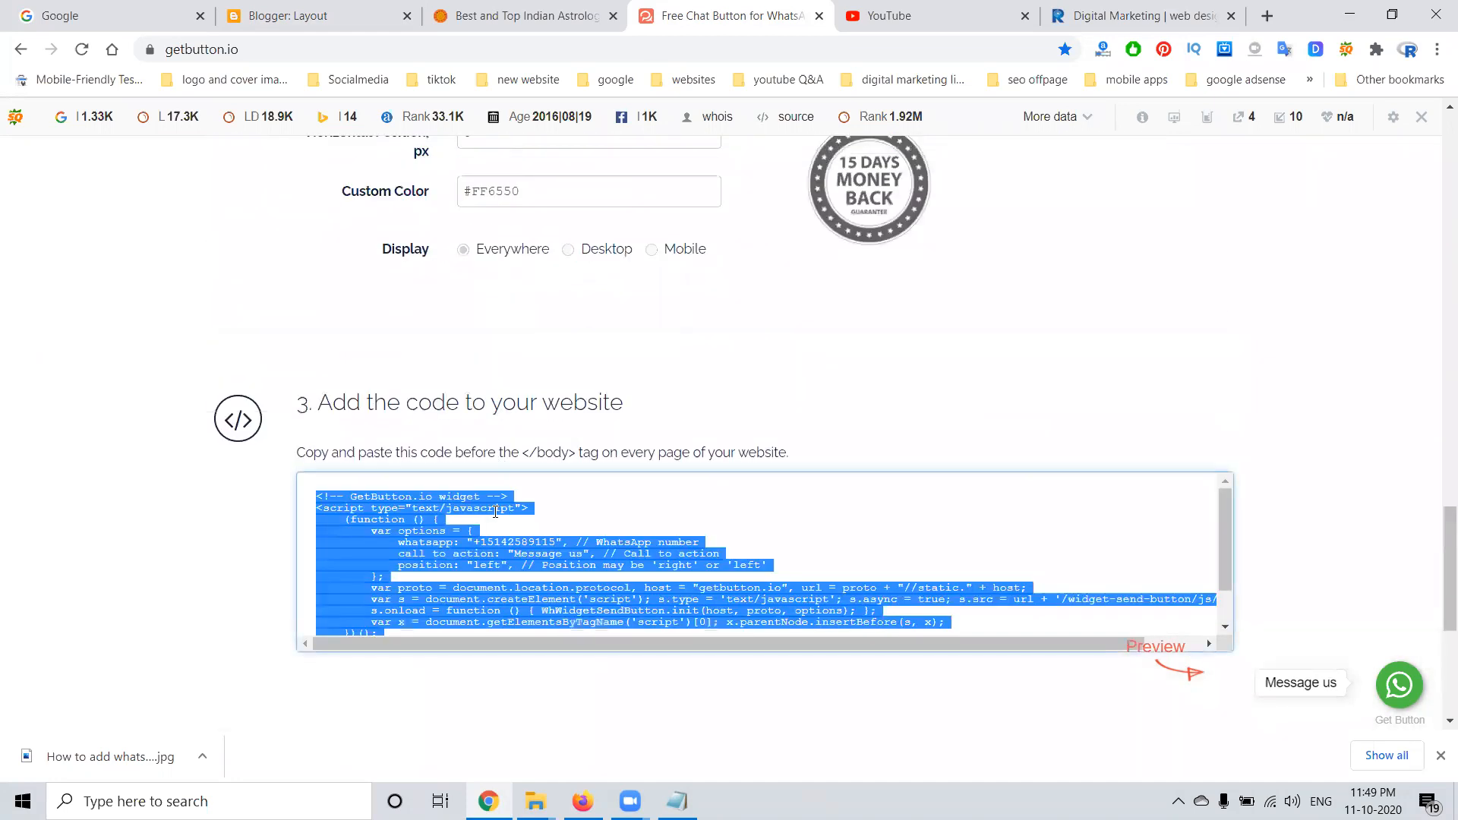
pyautogui.click(316, 16)
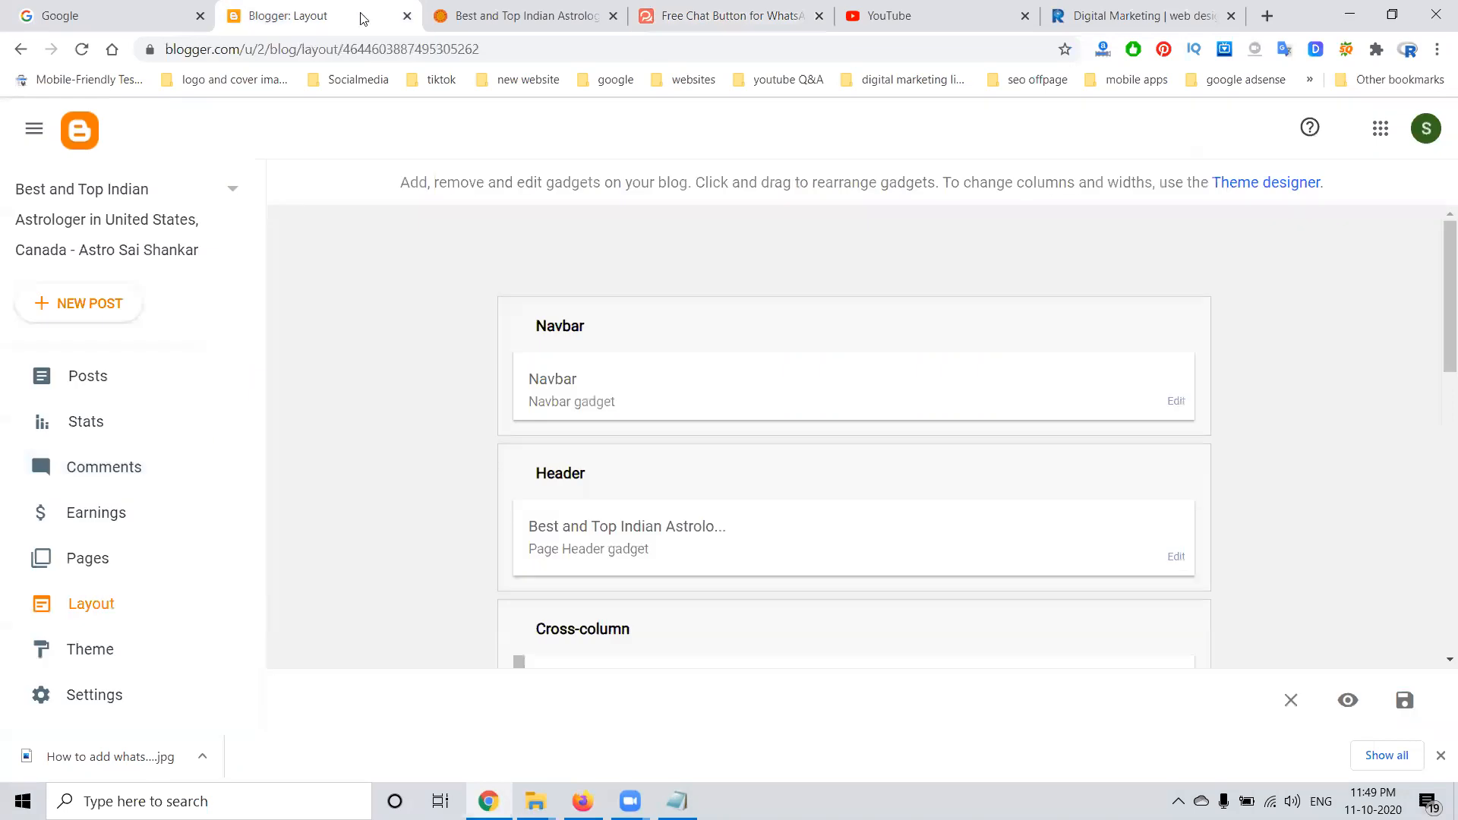
# Add an HTML/JavaScript gadget containing the WhatsApp button script and save it
pyautogui.scroll(-3)
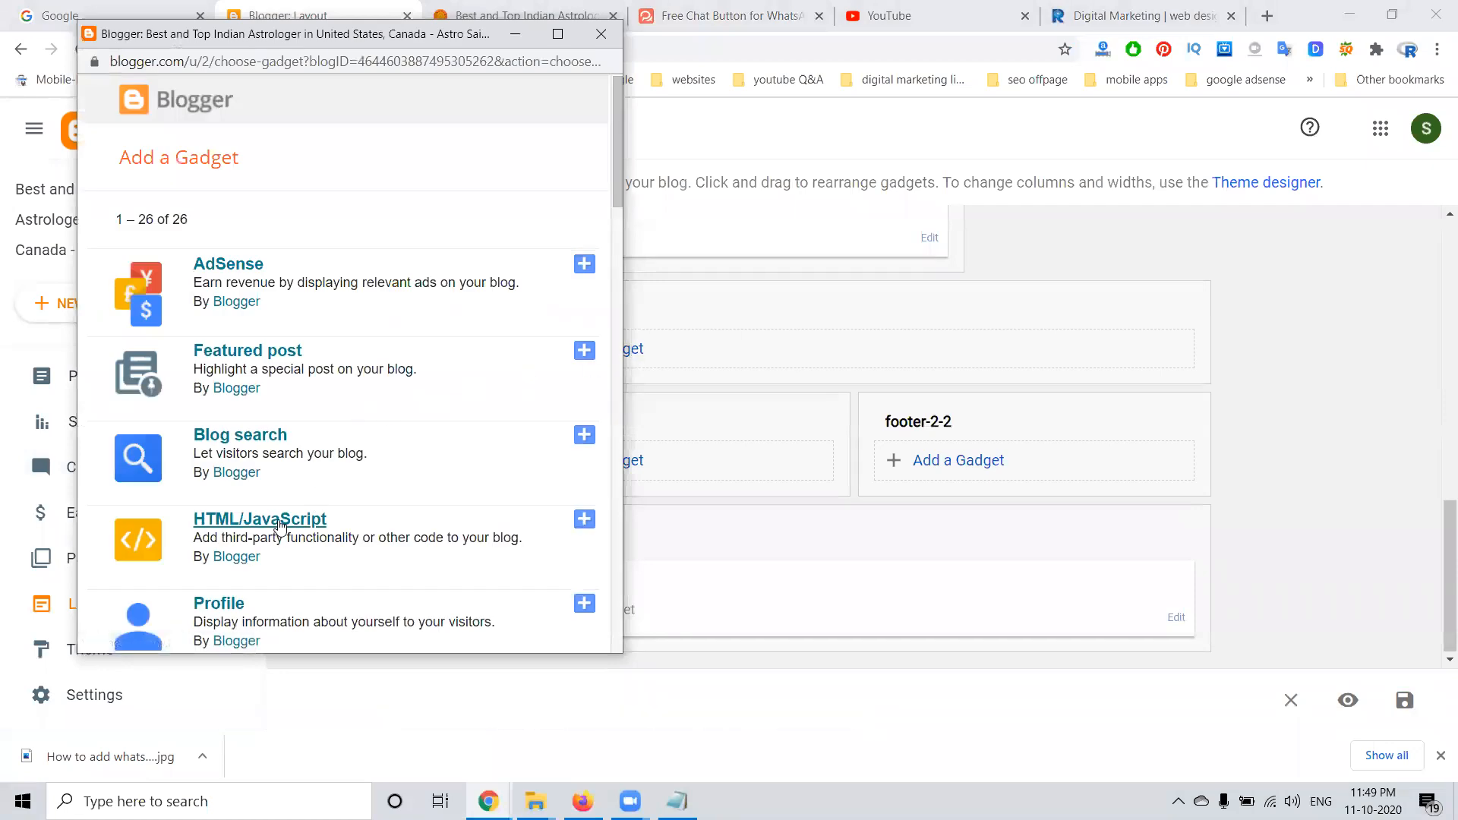
pyautogui.moveTo(280, 526)
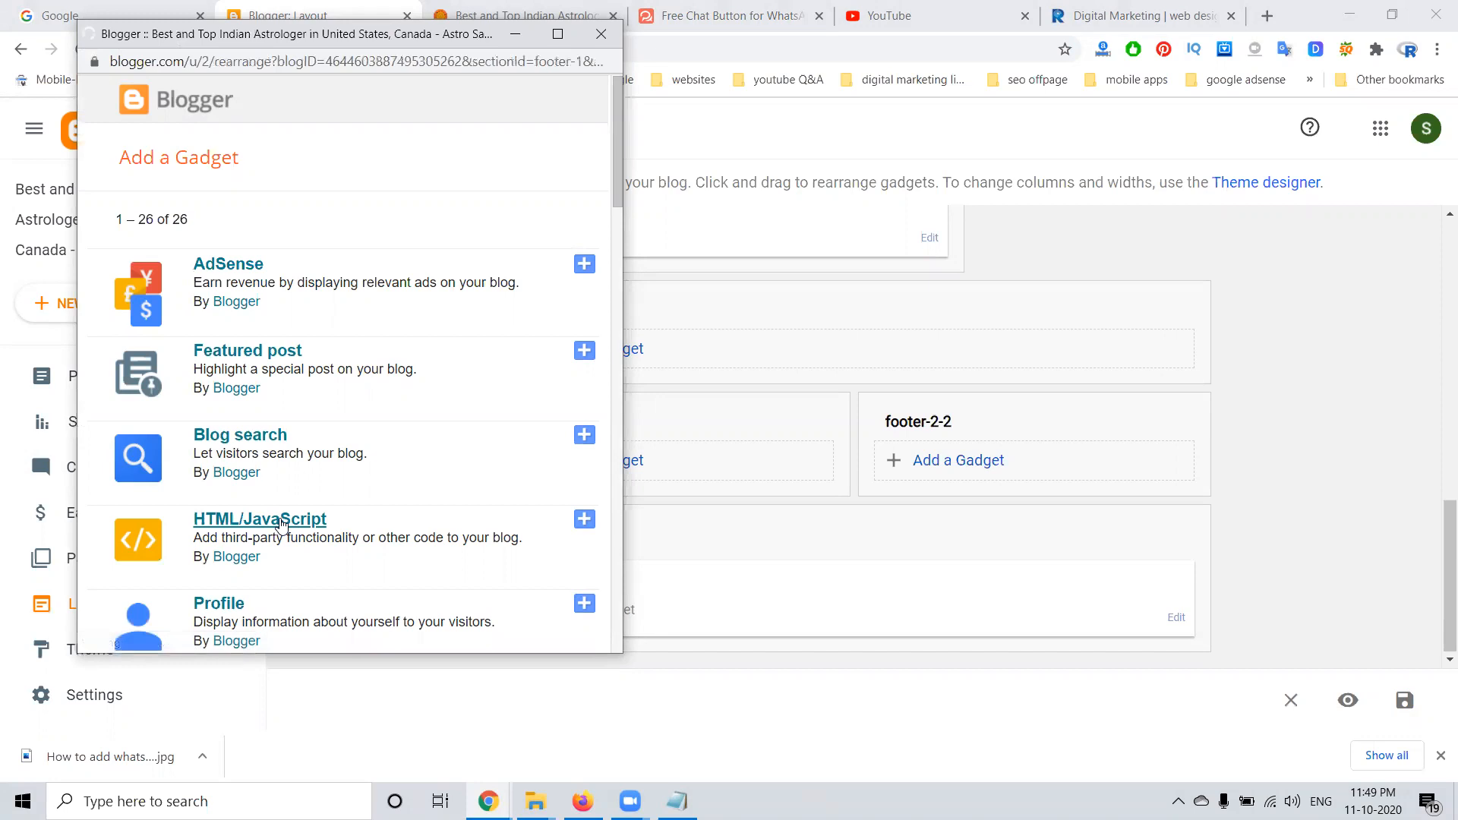
pyautogui.click(584, 518)
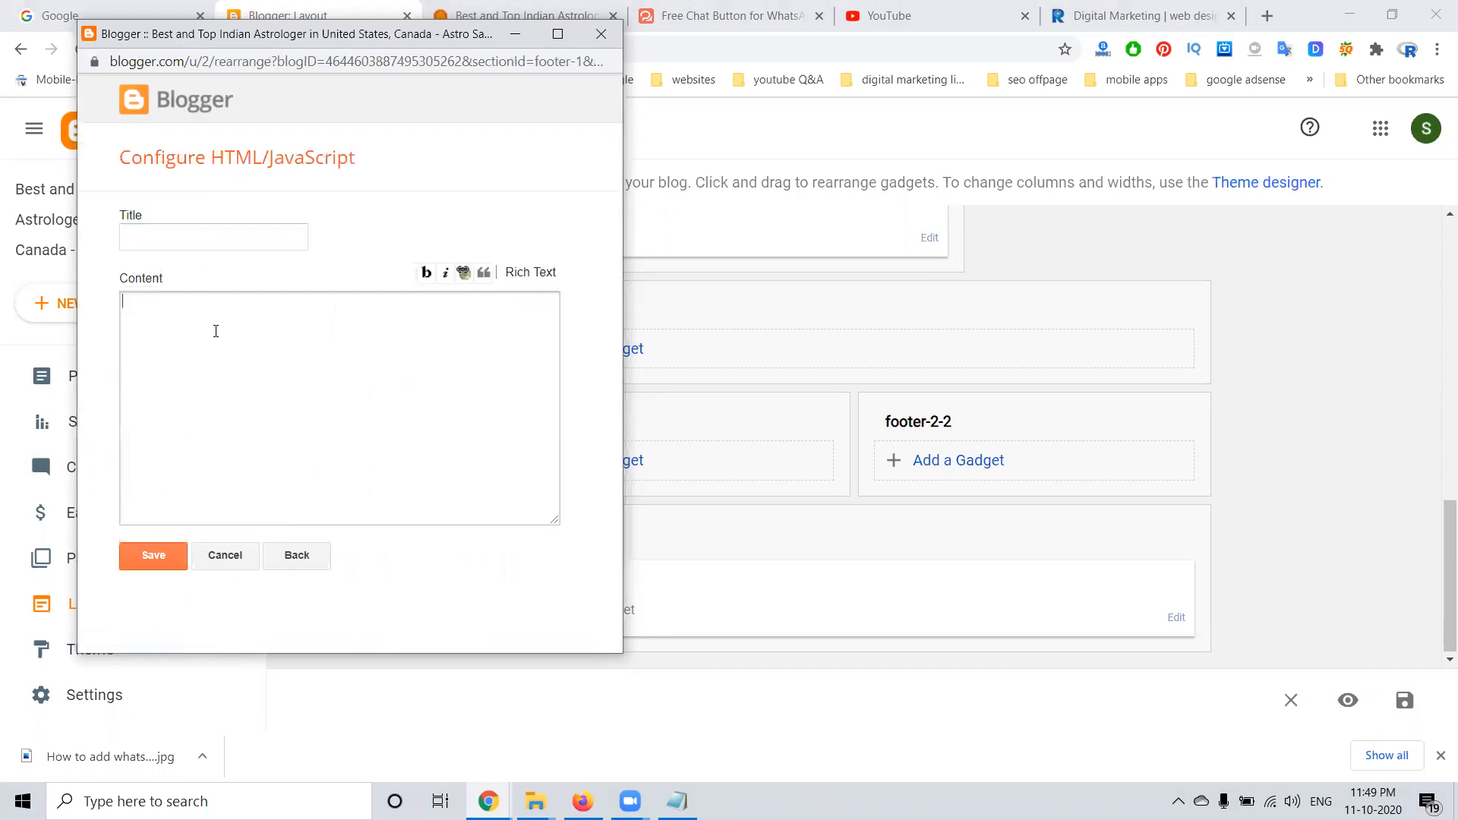
pyautogui.click(152, 555)
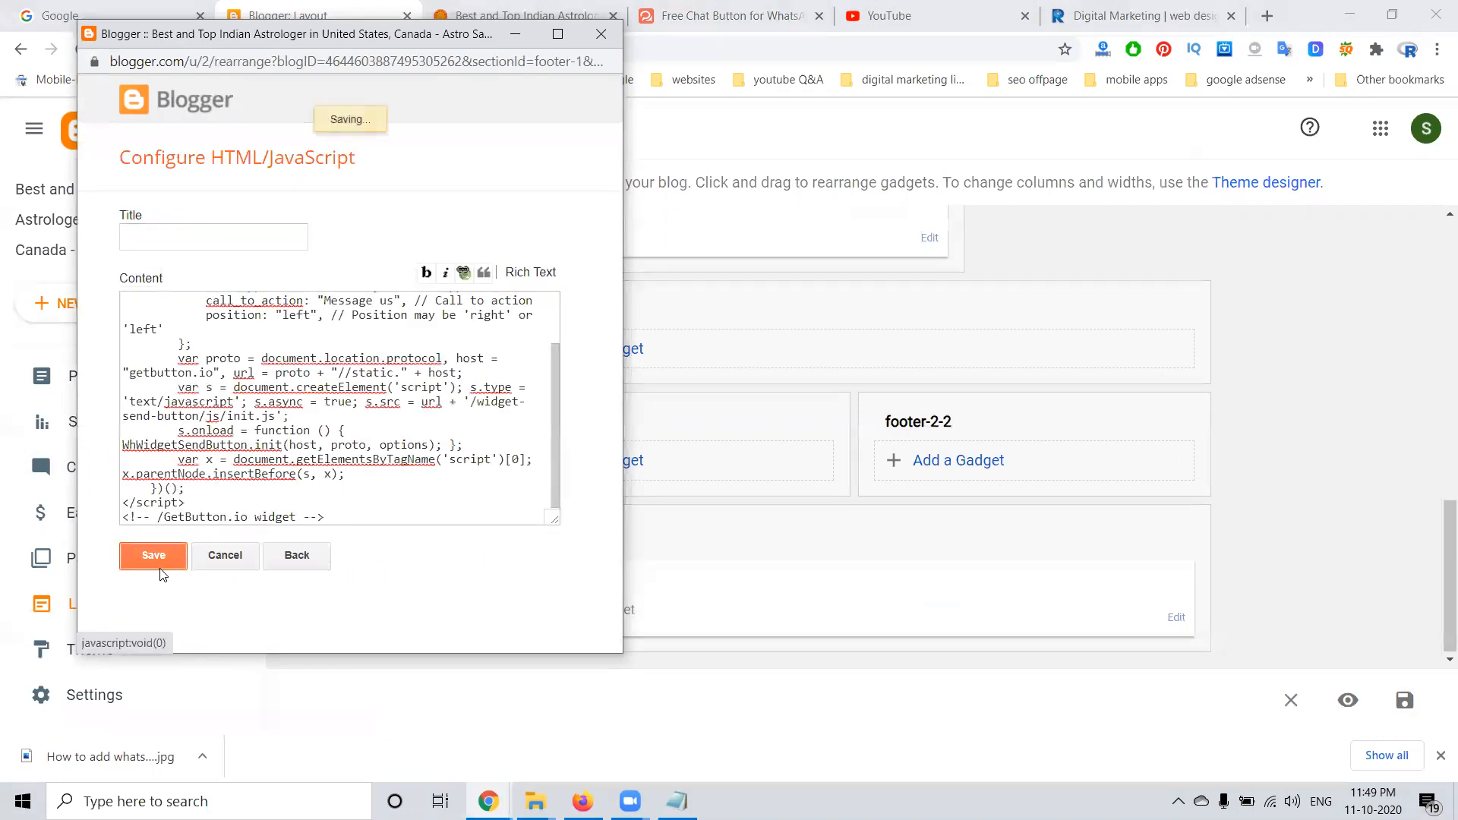
pyautogui.click(152, 555)
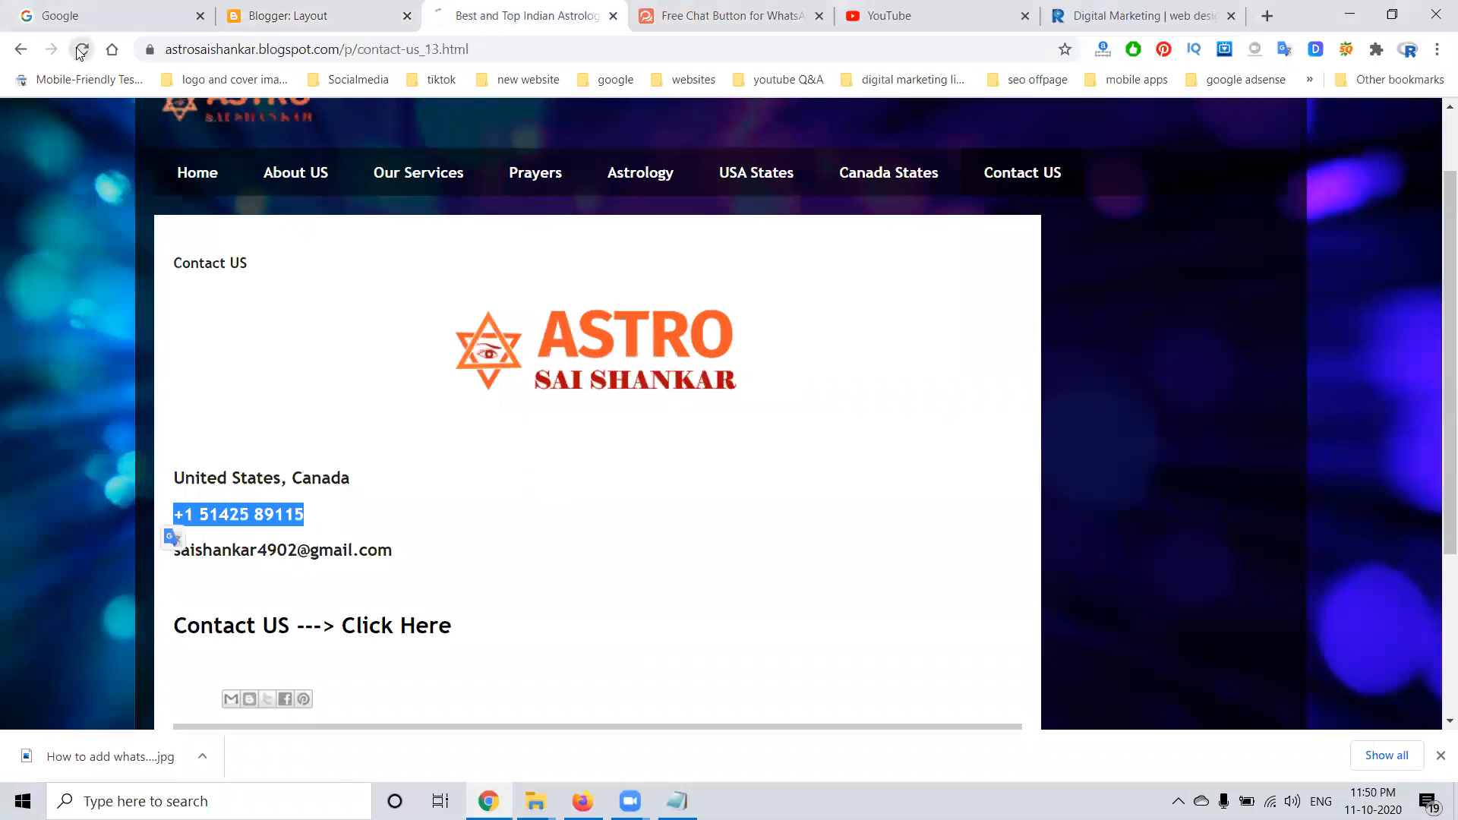
# Reload the blog's Contact US page and test the bottom-left WhatsApp button
pyautogui.click(81, 50)
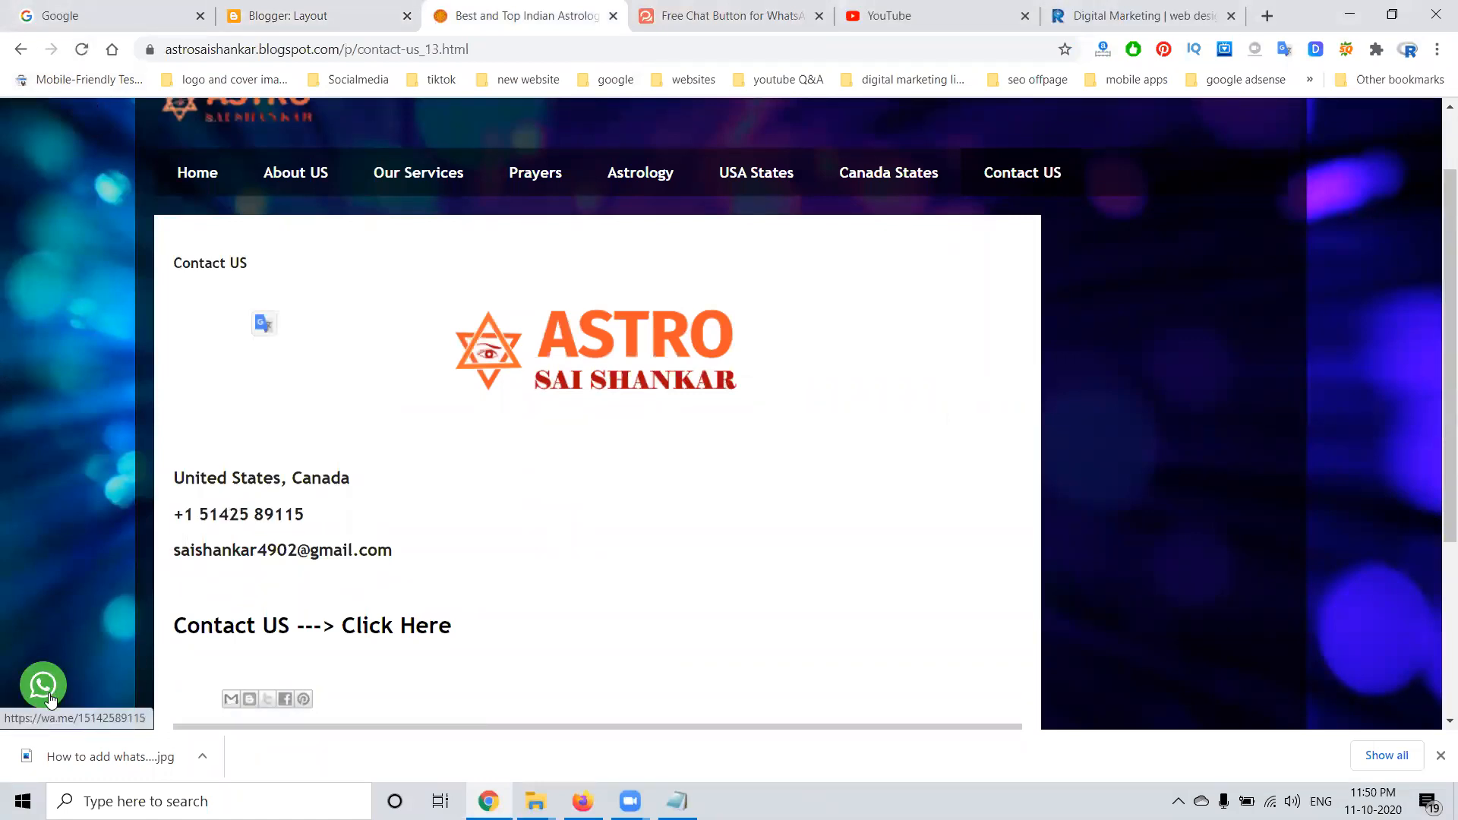
pyautogui.moveTo(43, 686)
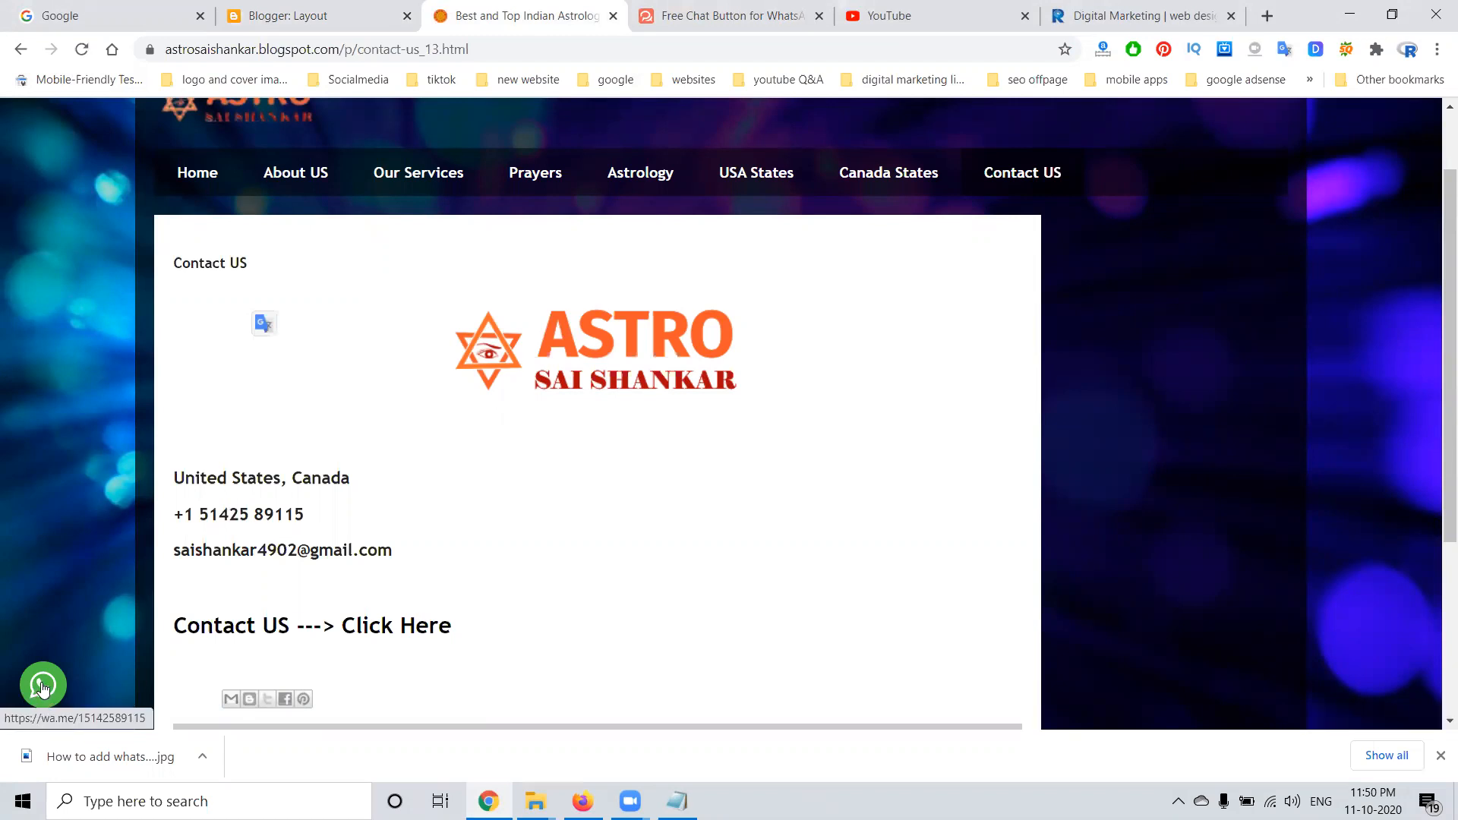
pyautogui.click(42, 685)
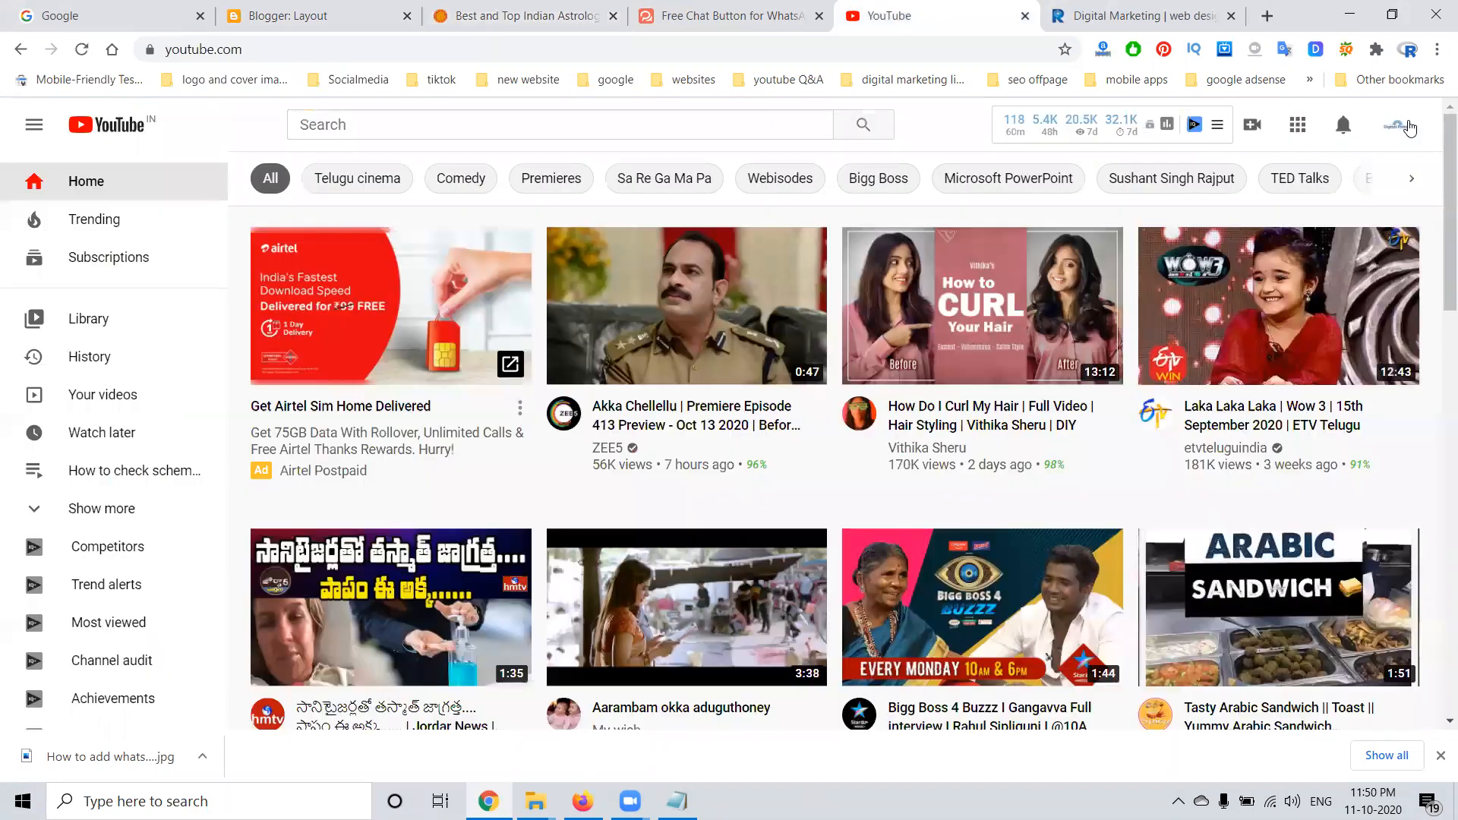
# Open the Digital Rakesh YouTube channel, then the Rakesh Tech Solutions BLOGS page
pyautogui.click(1409, 124)
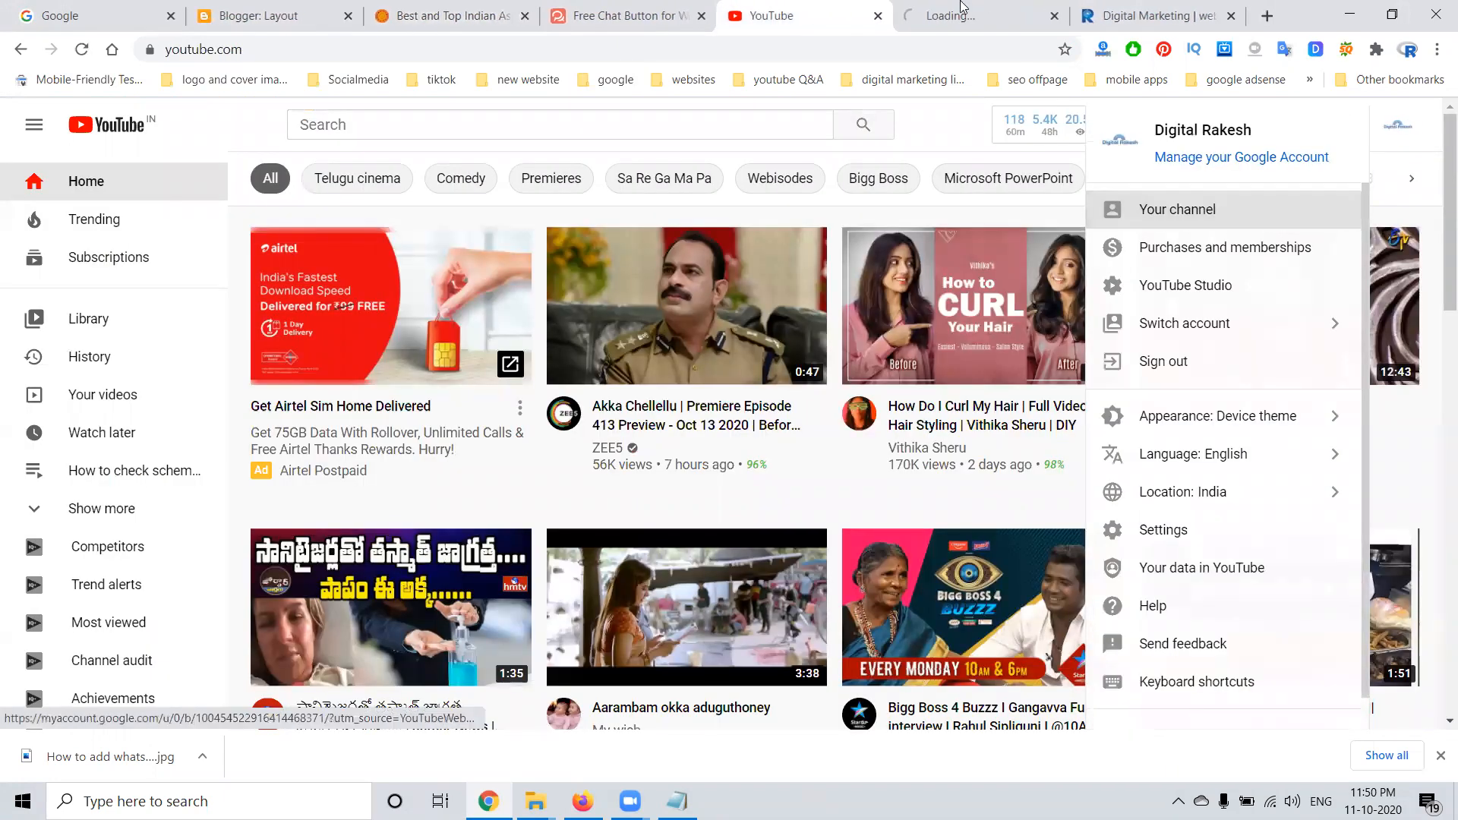
pyautogui.click(1176, 210)
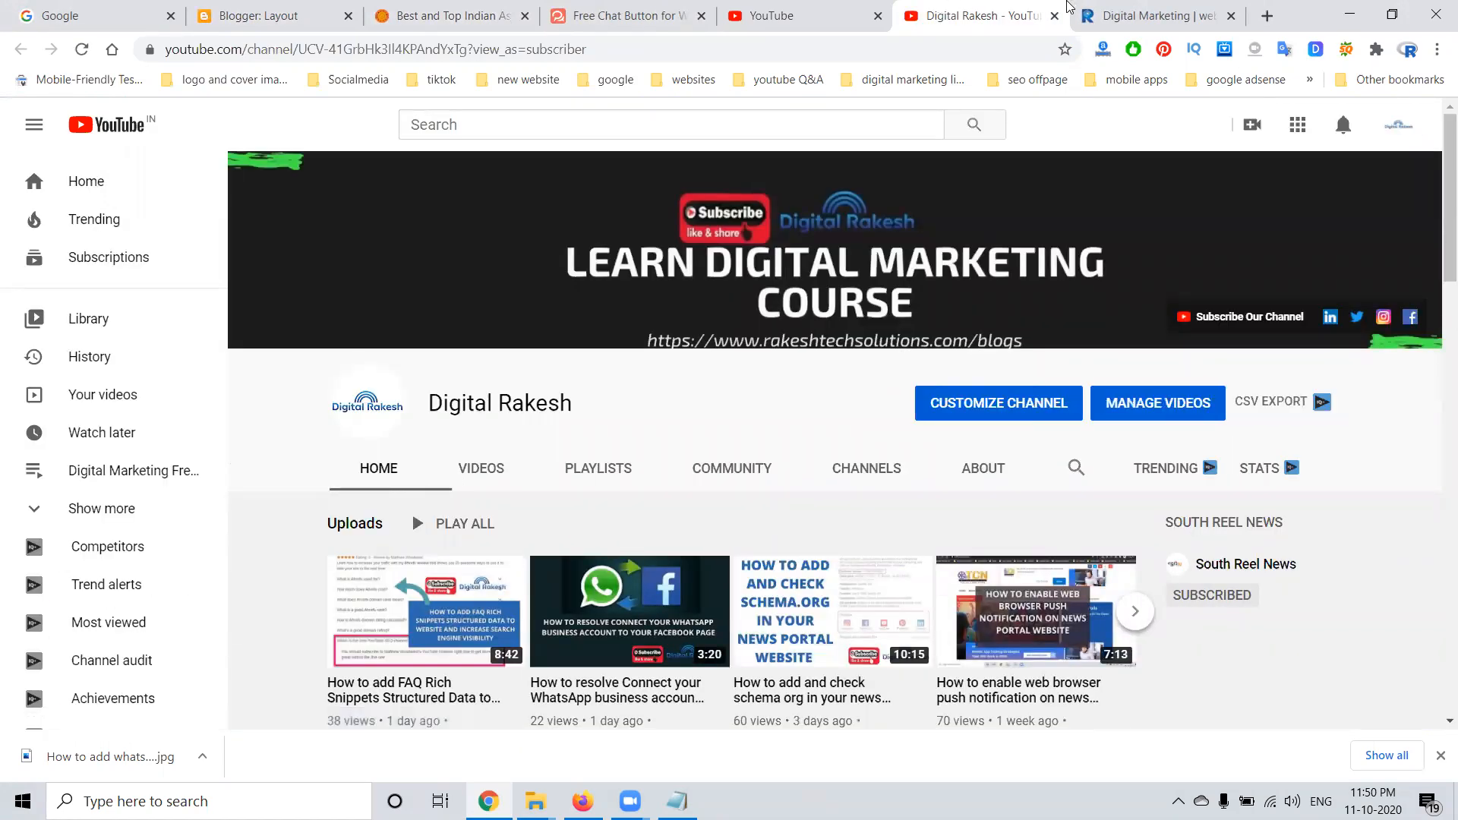
pyautogui.click(1153, 16)
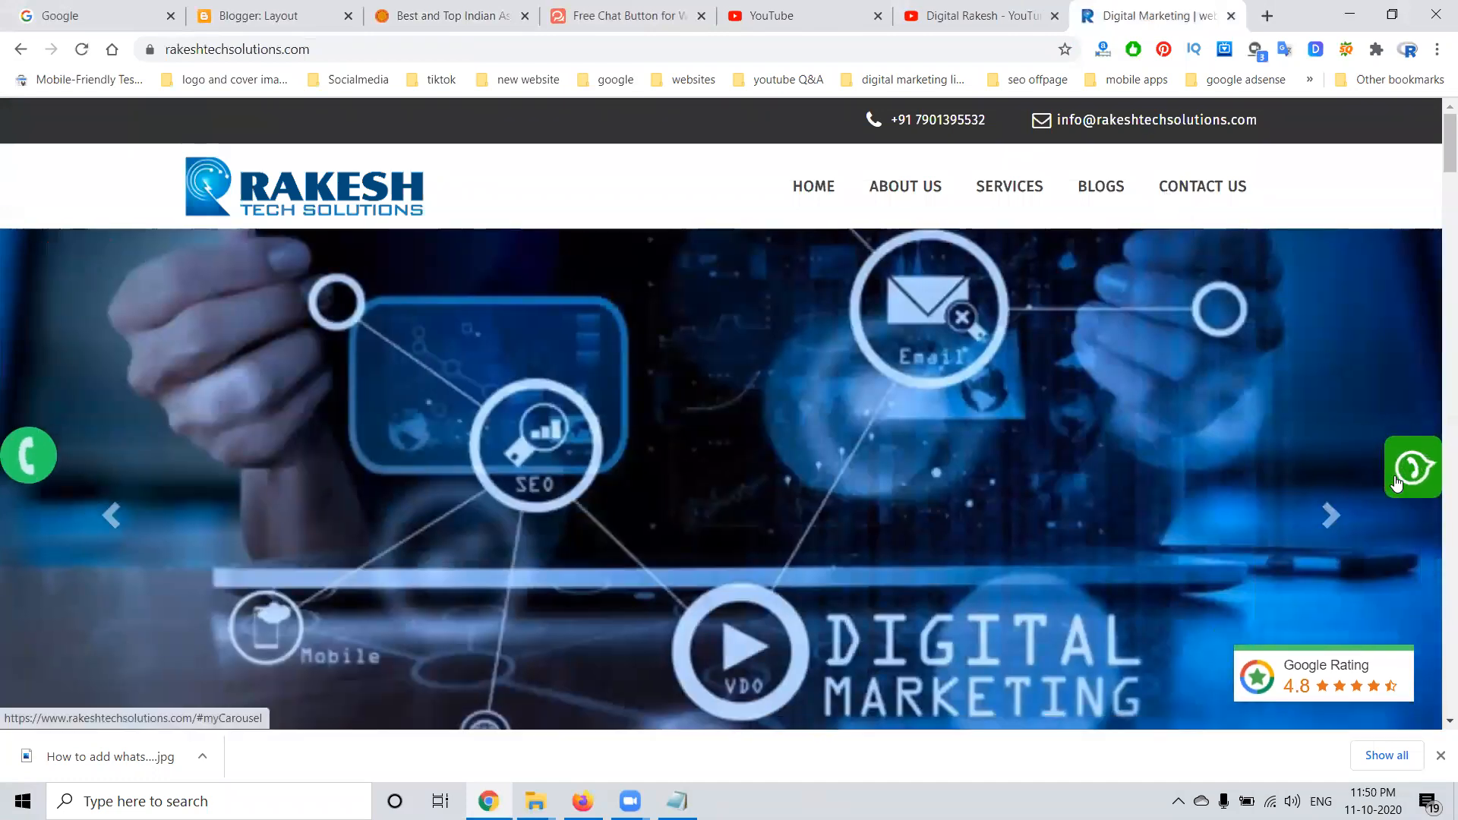
pyautogui.click(1100, 186)
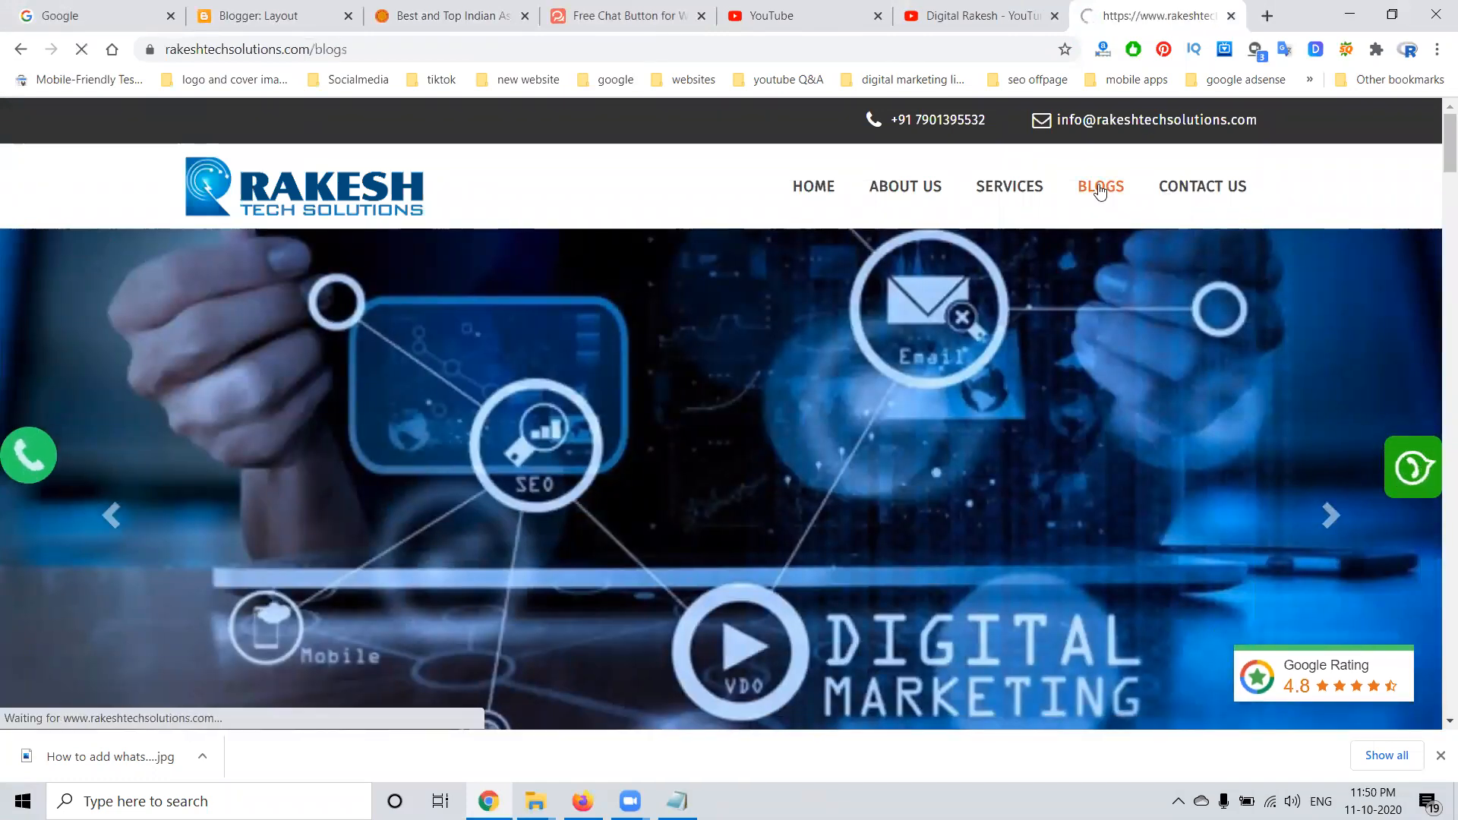
pyautogui.click(1101, 186)
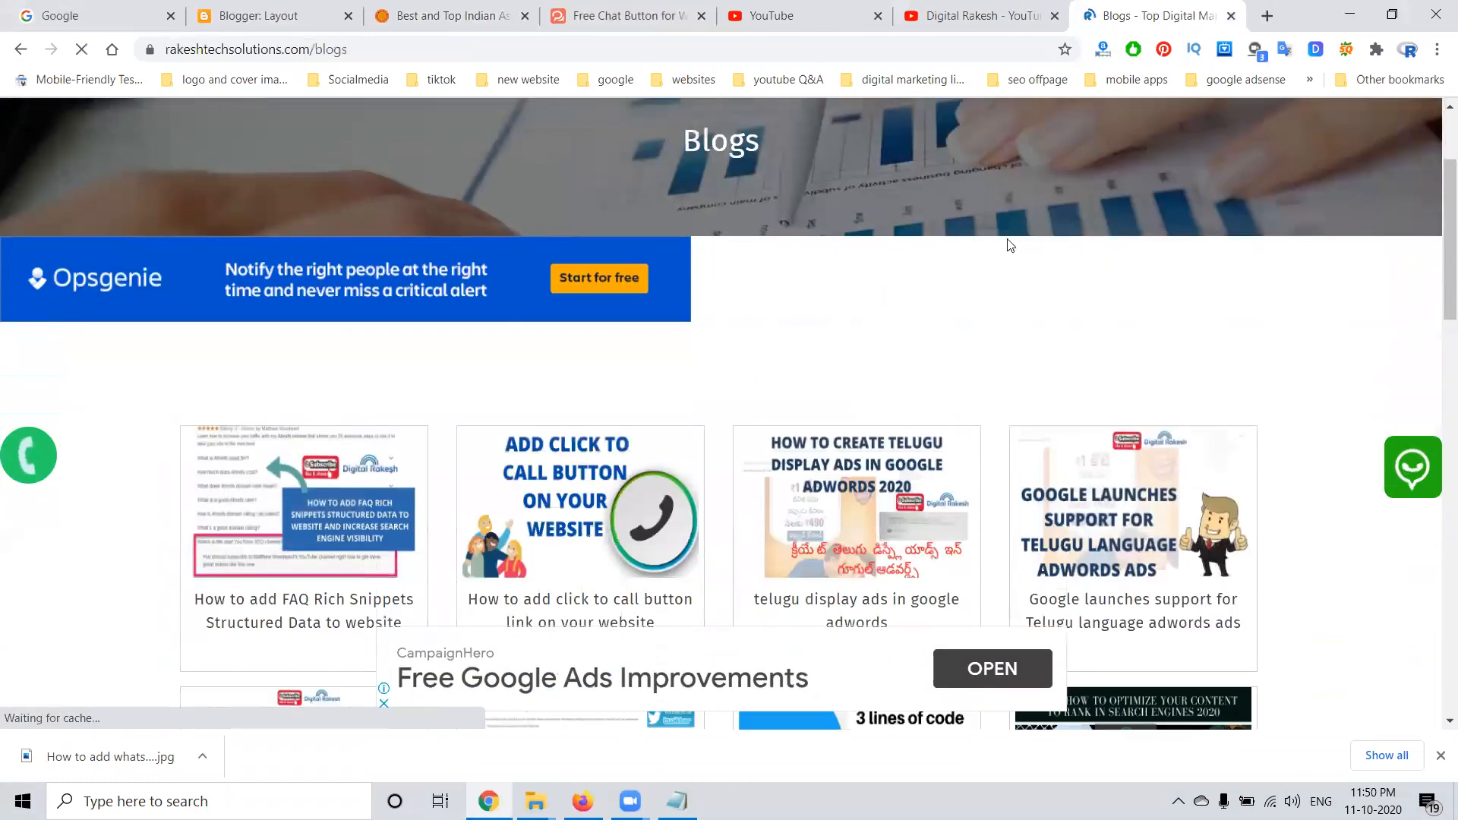
pyautogui.scroll(3)
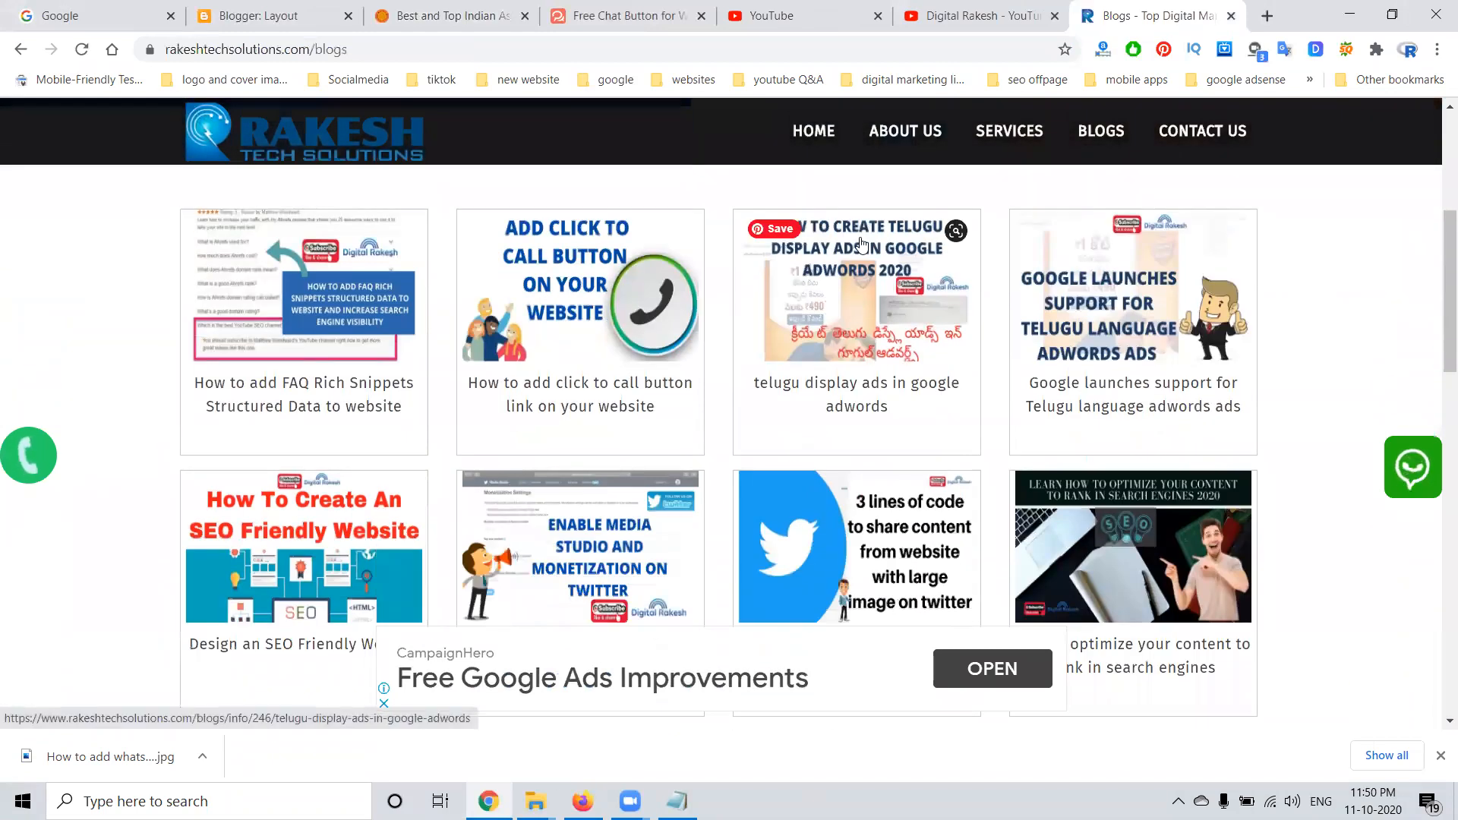